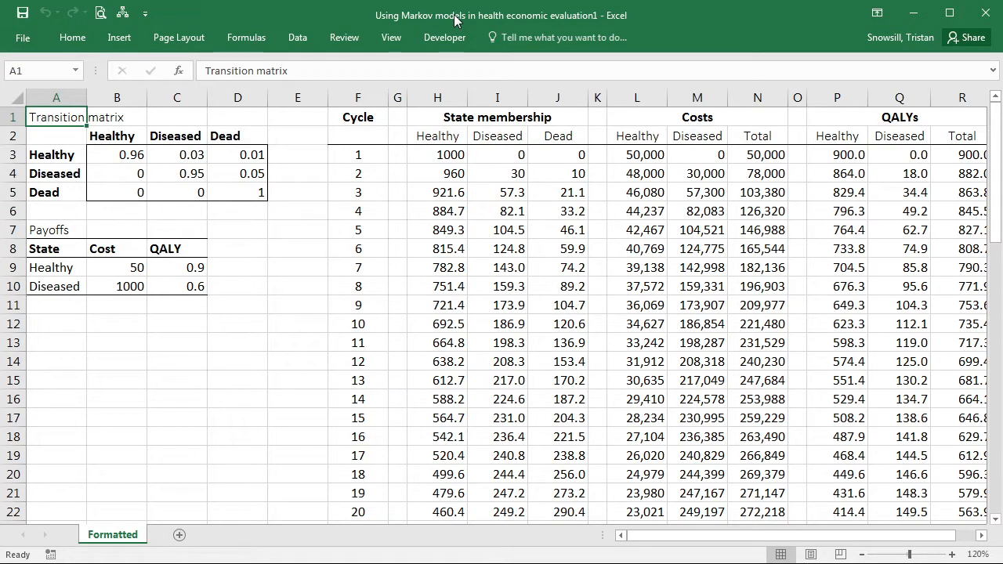
pyautogui.moveTo(323, 207)
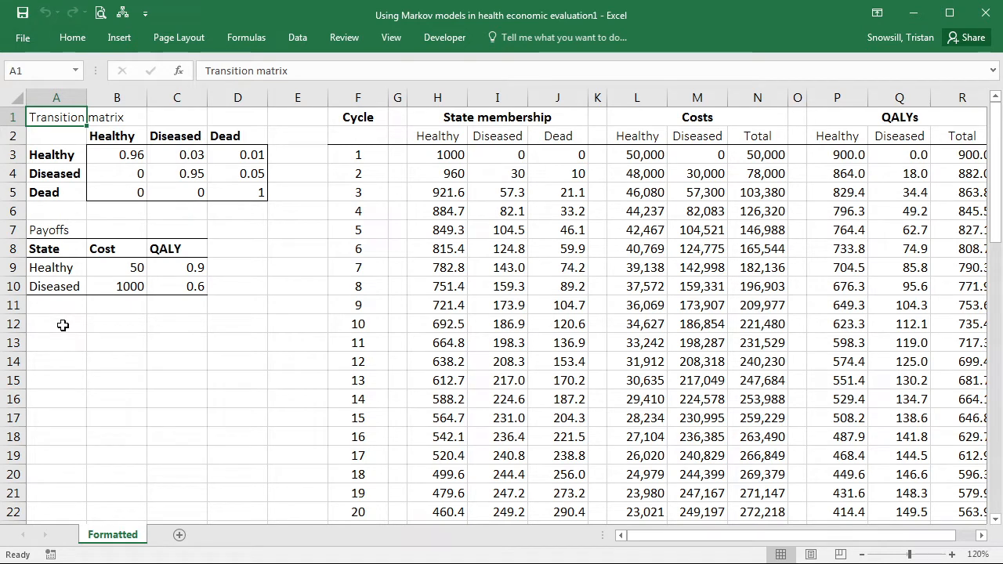
# Enter a Discount rates heading with Costs and QALYs labels, each set to 3%
pyautogui.write('Dic')
pyautogui.click(117, 360)
pyautogui.write('3')
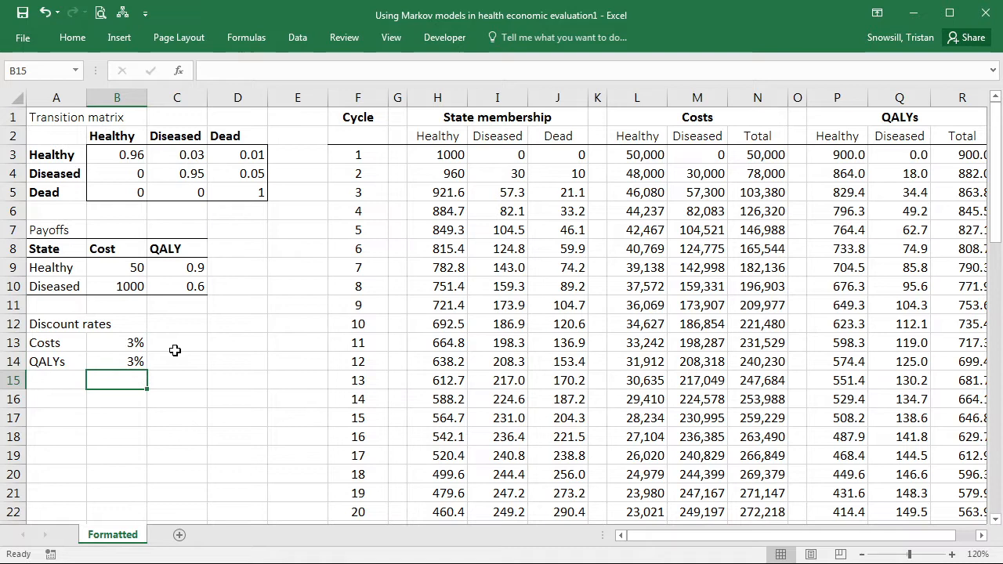
pyautogui.click(56, 361)
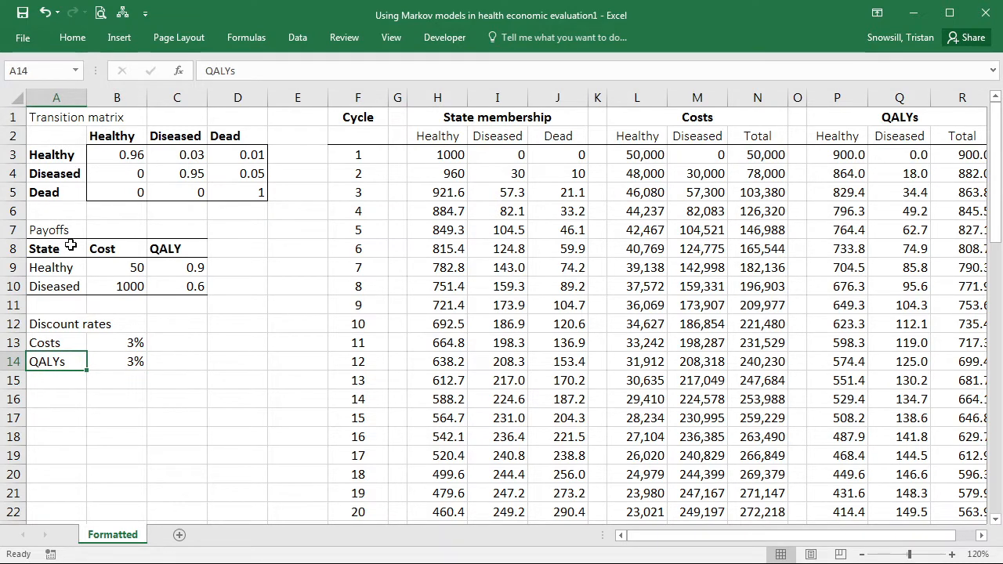
pyautogui.click(57, 229)
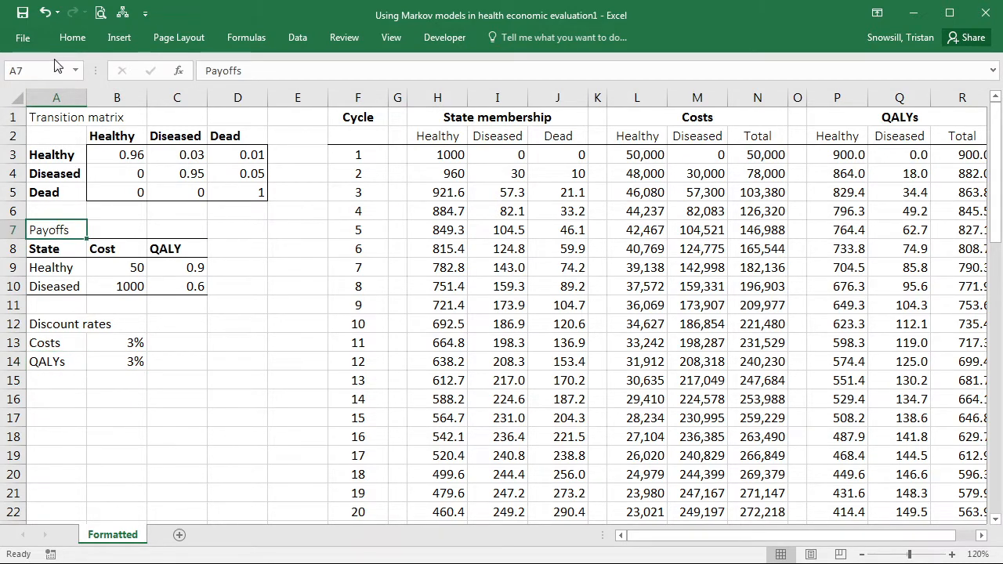
# Bold the Costs and QALYs labels in A13:B14 and add a bottom border under row 14
pyautogui.click(44, 54)
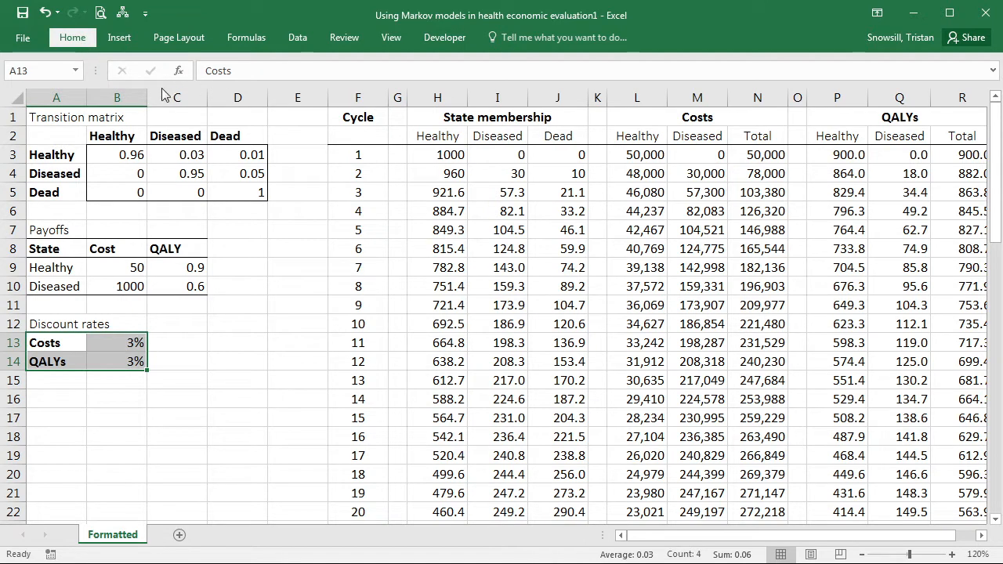
pyautogui.moveTo(207, 384)
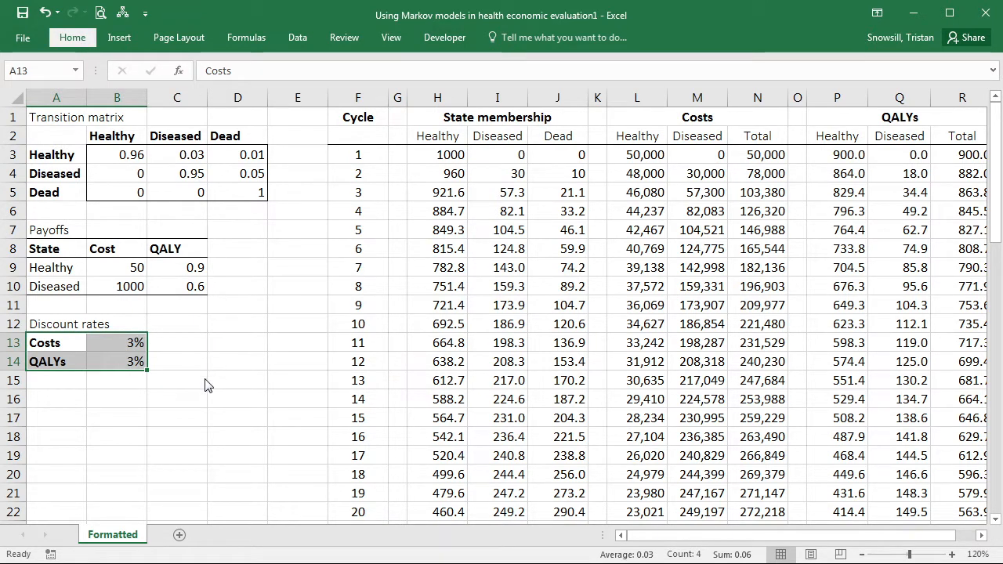
pyautogui.click(298, 323)
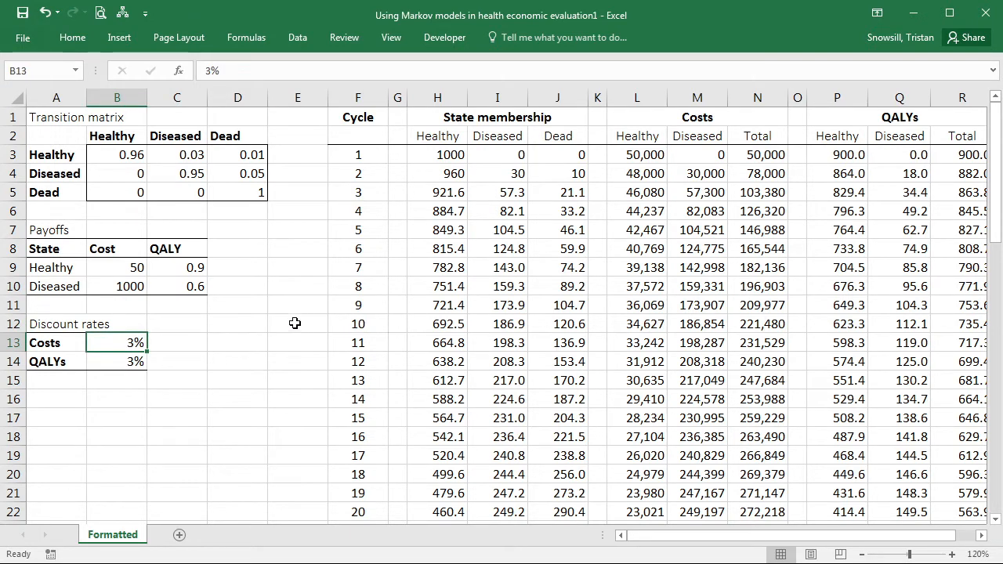
pyautogui.moveTo(210, 298)
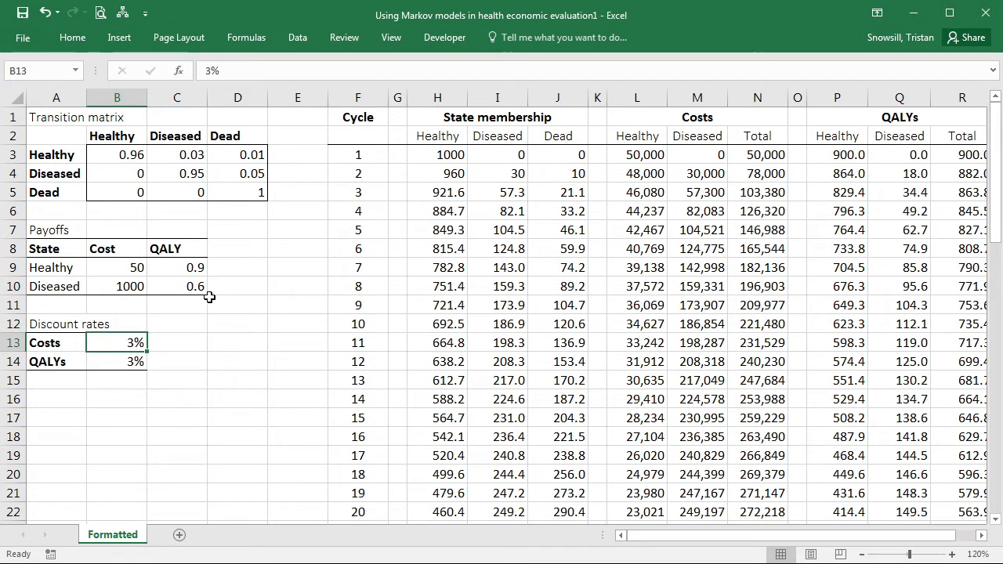
pyautogui.moveTo(368, 238)
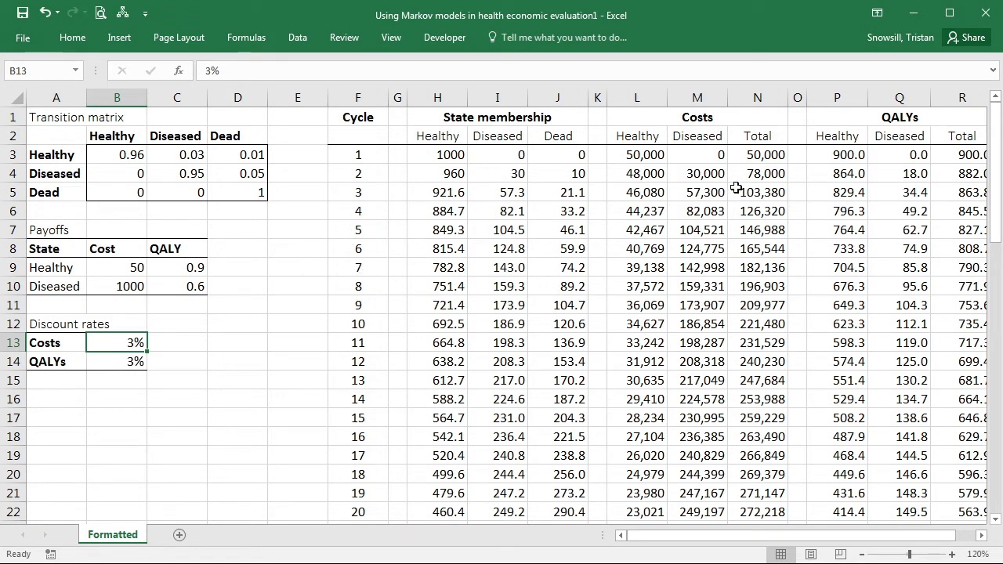
pyautogui.moveTo(636, 119)
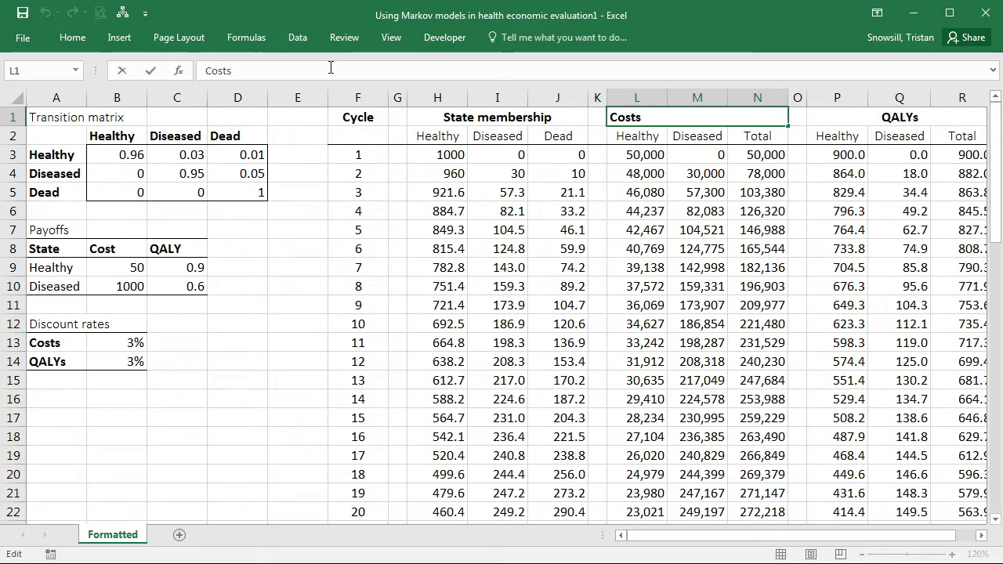
# Retitle the L1 and P1 headings as Undiscounted costs and Undiscounted QALYs
pyautogui.write('Undiscounted')
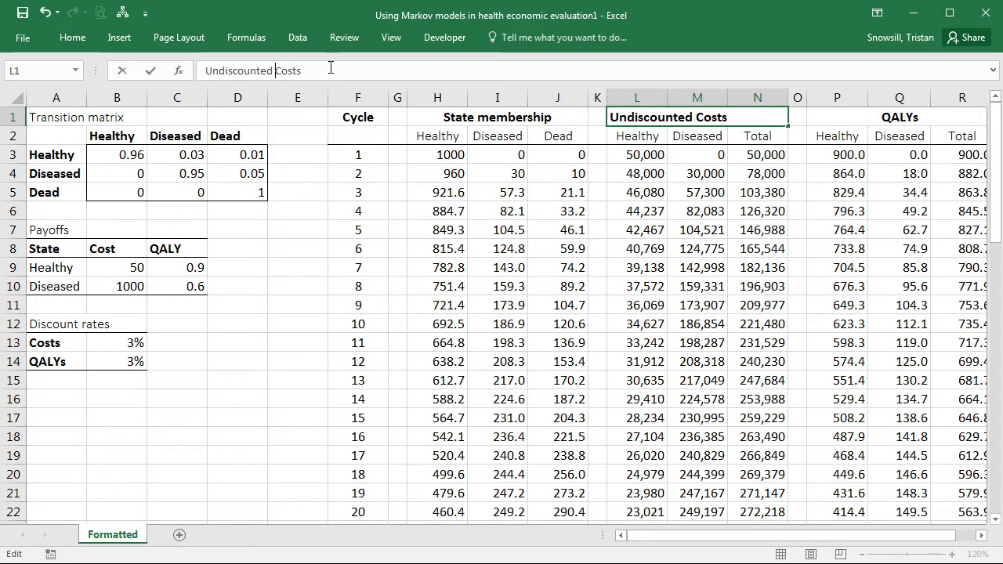
pyautogui.click(837, 116)
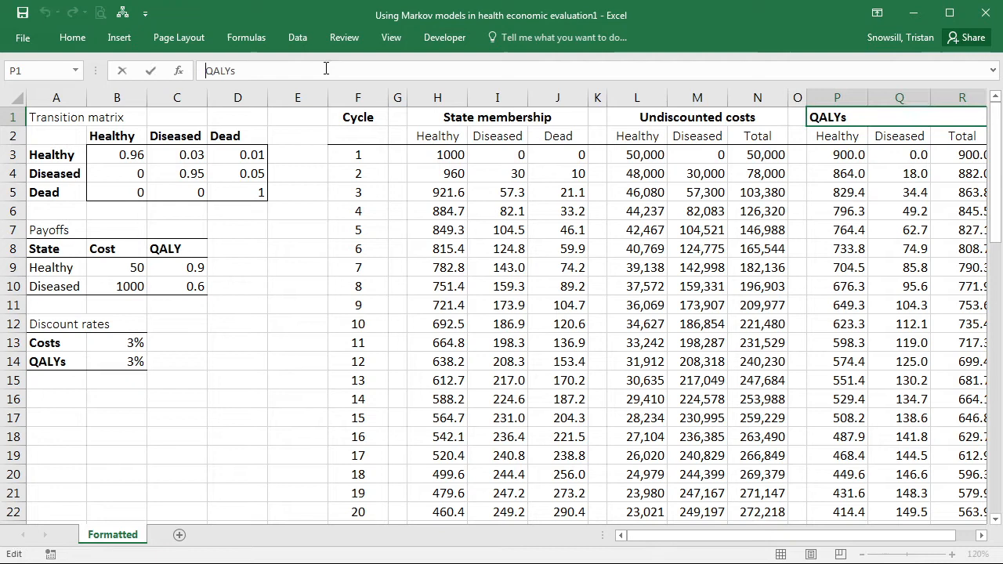
pyautogui.write('Undiscounted')
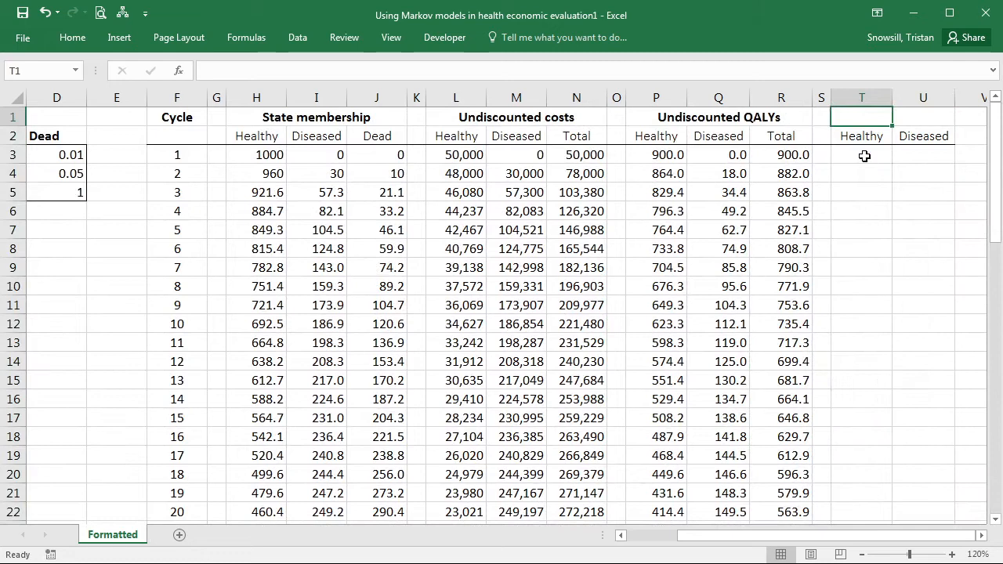
# Enter Discount factors in T1 with Costs in T2 and QALYs in U2, then return to the sheet's left edge
pyautogui.write('Discounte')
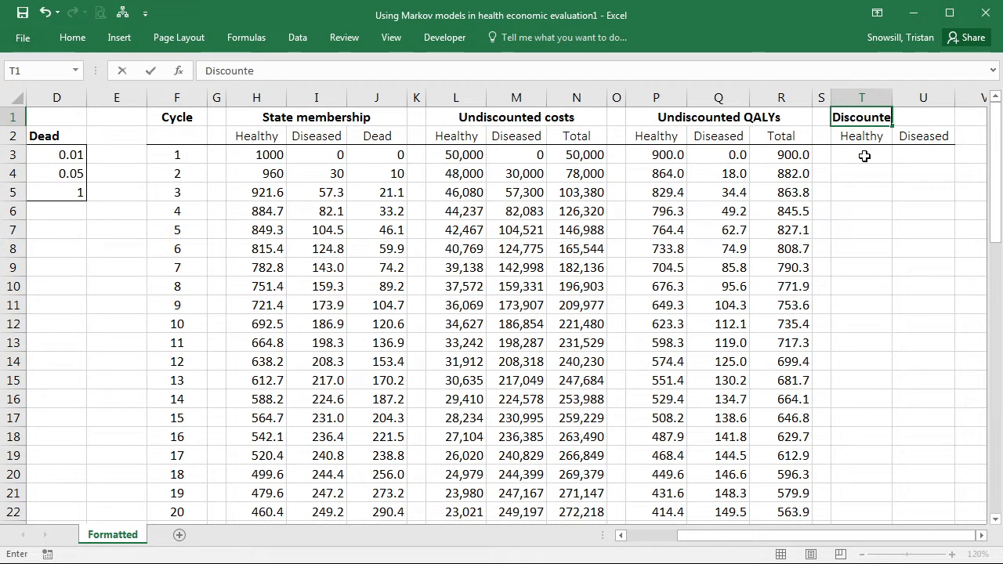
pyautogui.press('Return')
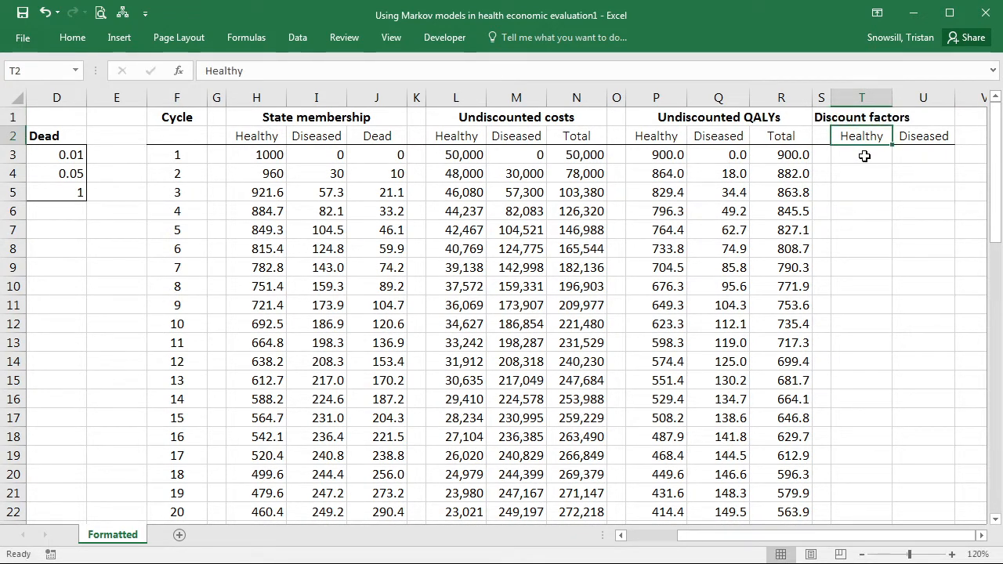
pyautogui.write('Costs')
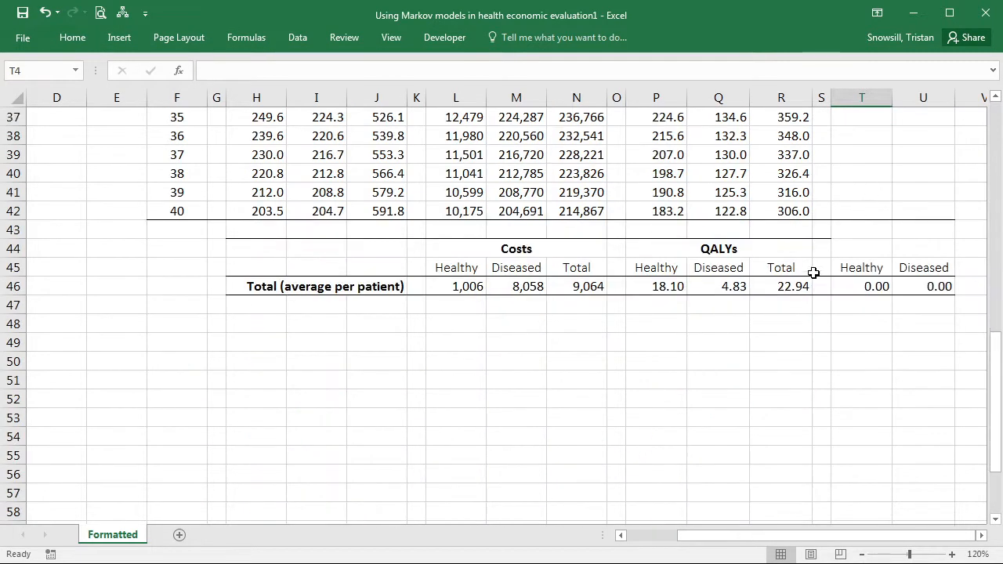
pyautogui.click(861, 172)
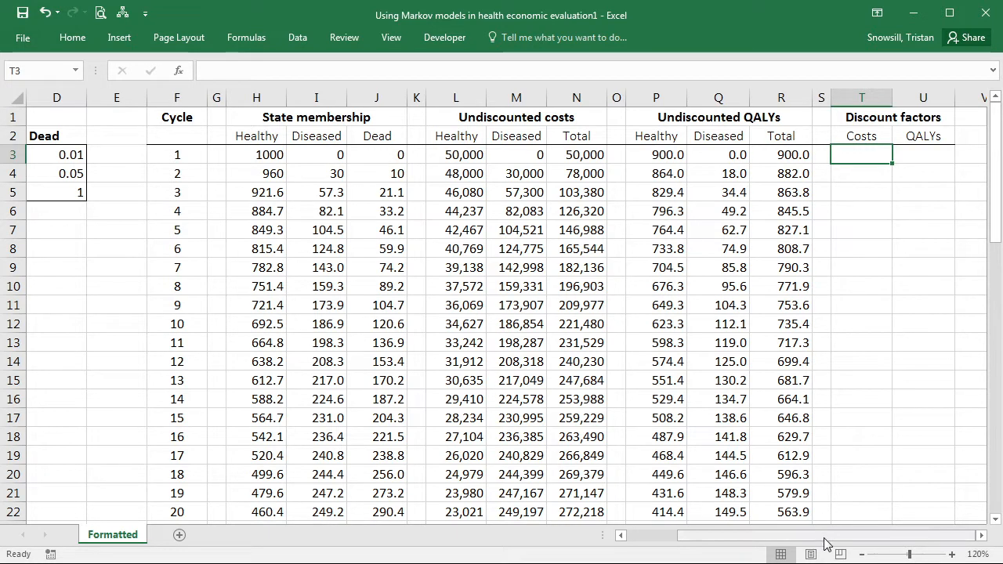
pyautogui.hscroll(-3)
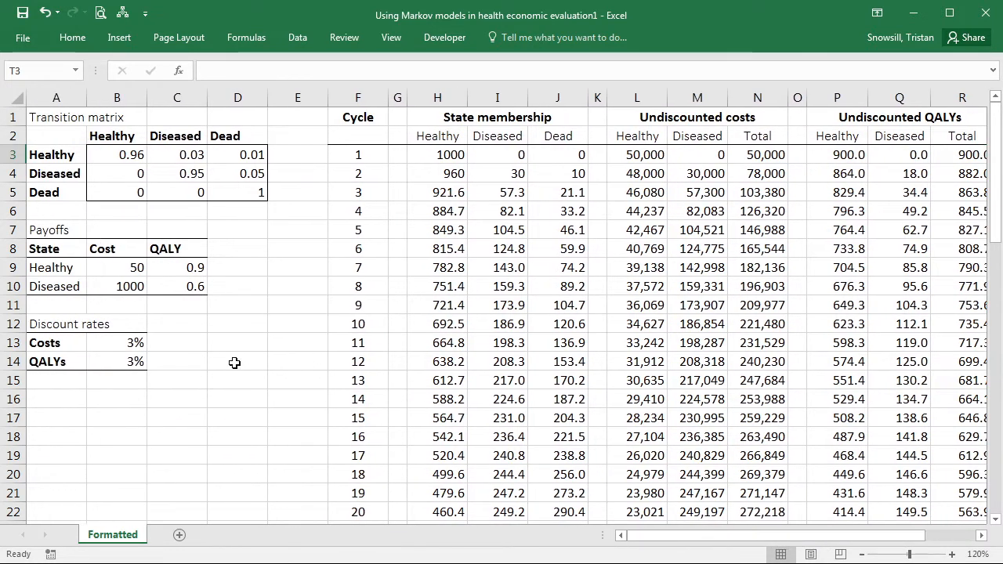
pyautogui.moveTo(612, 257)
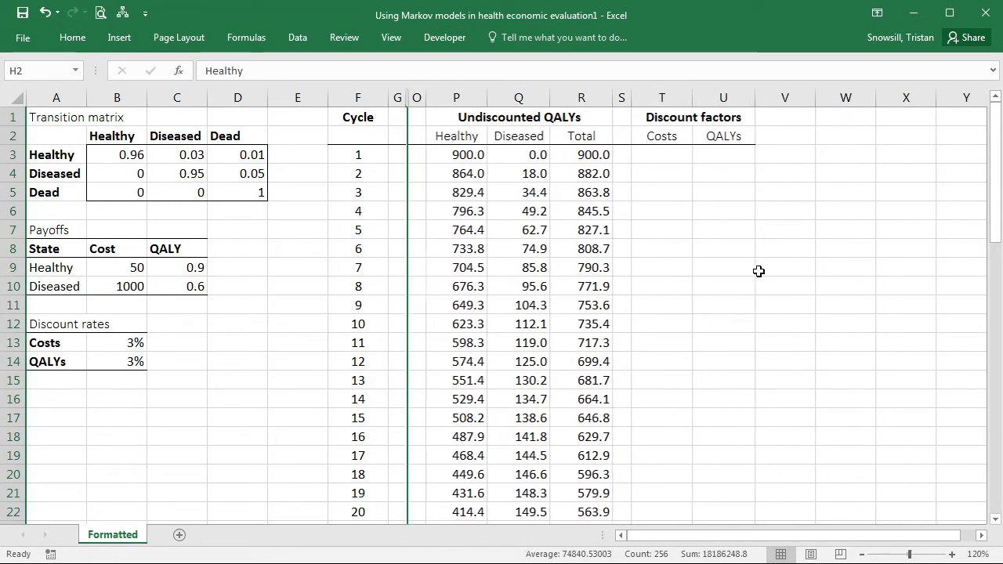
# Hide columns H:N and select T3, the first Costs discount factor cell
pyautogui.click(661, 155)
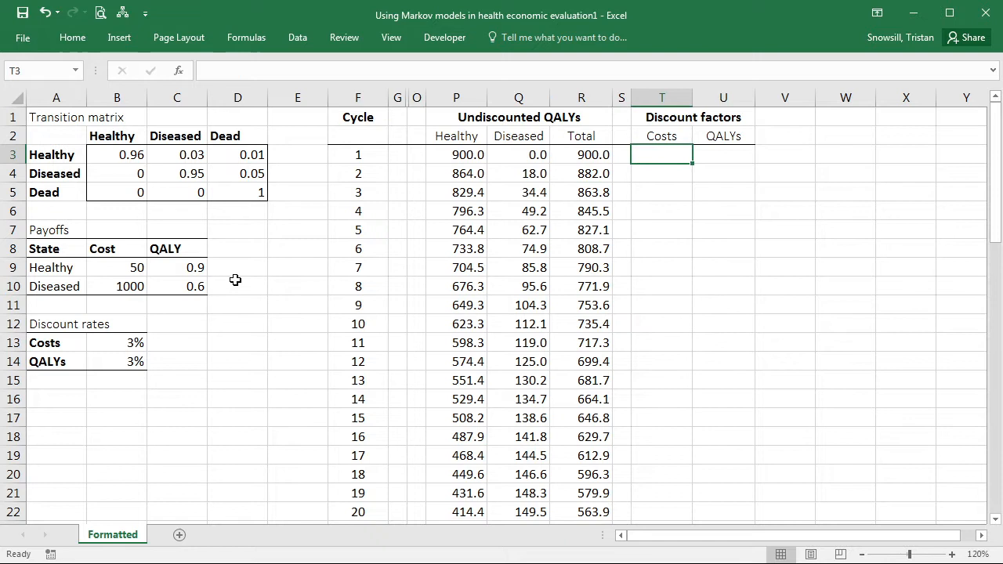
pyautogui.moveTo(668, 263)
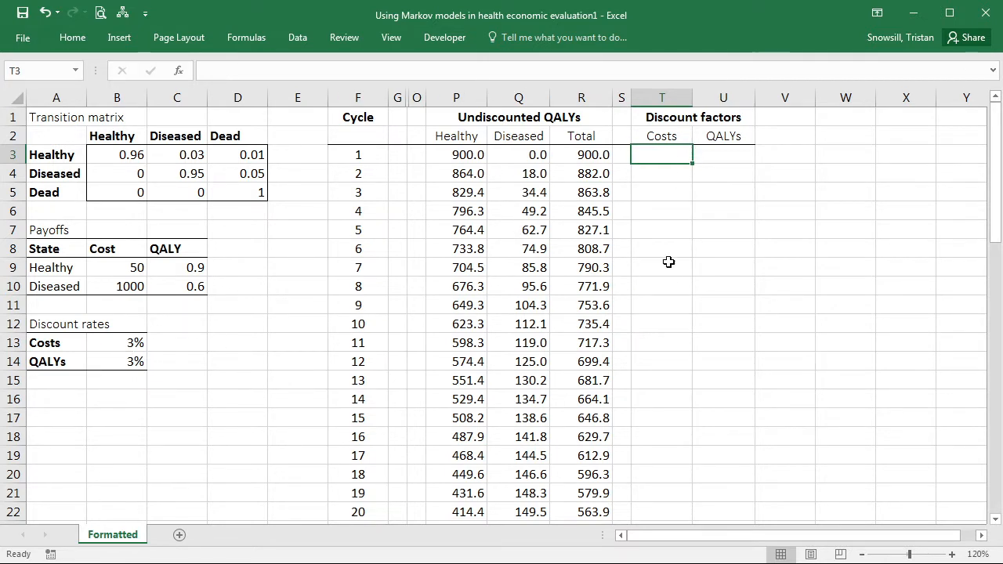
pyautogui.moveTo(649, 156)
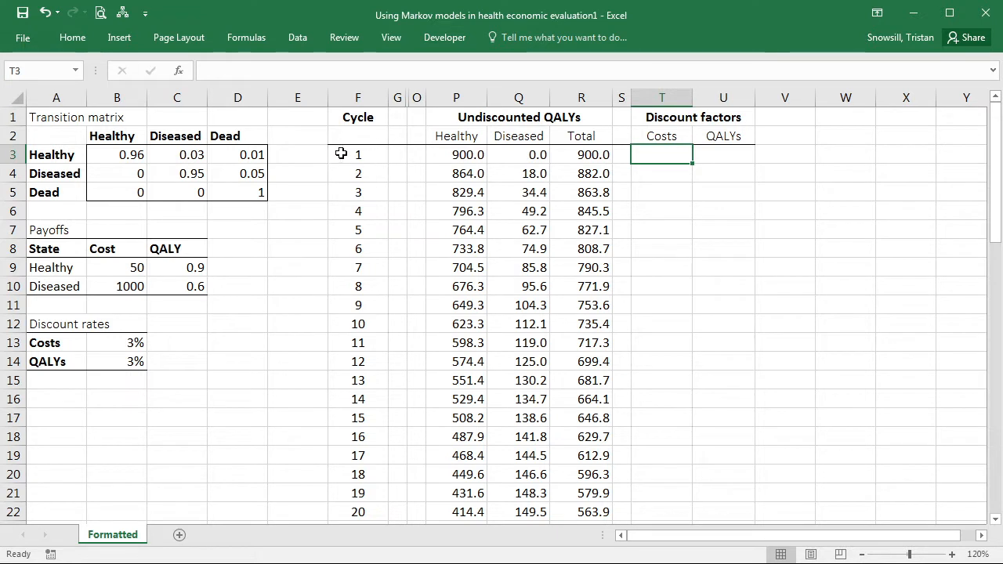
pyautogui.moveTo(373, 156)
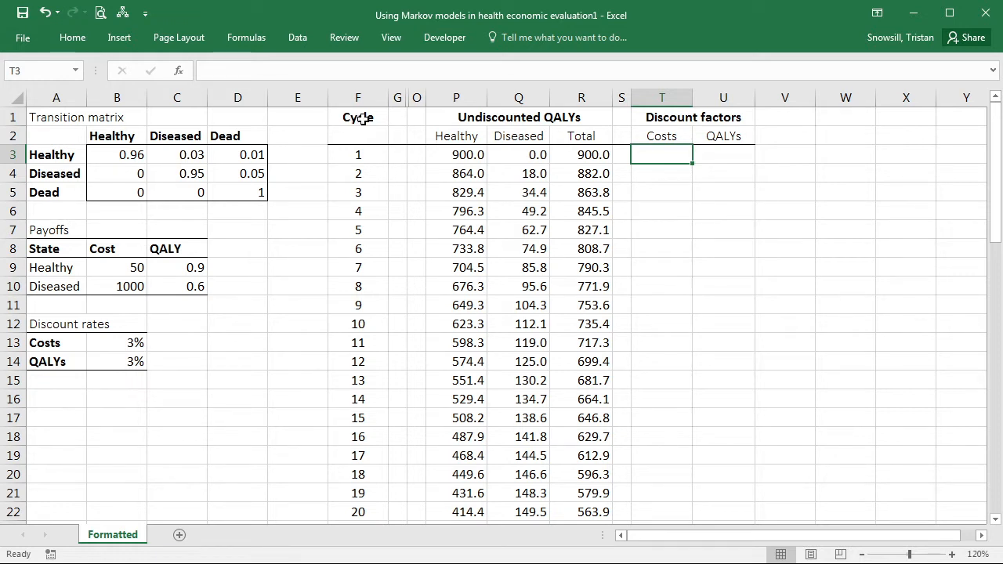
pyautogui.moveTo(337, 147)
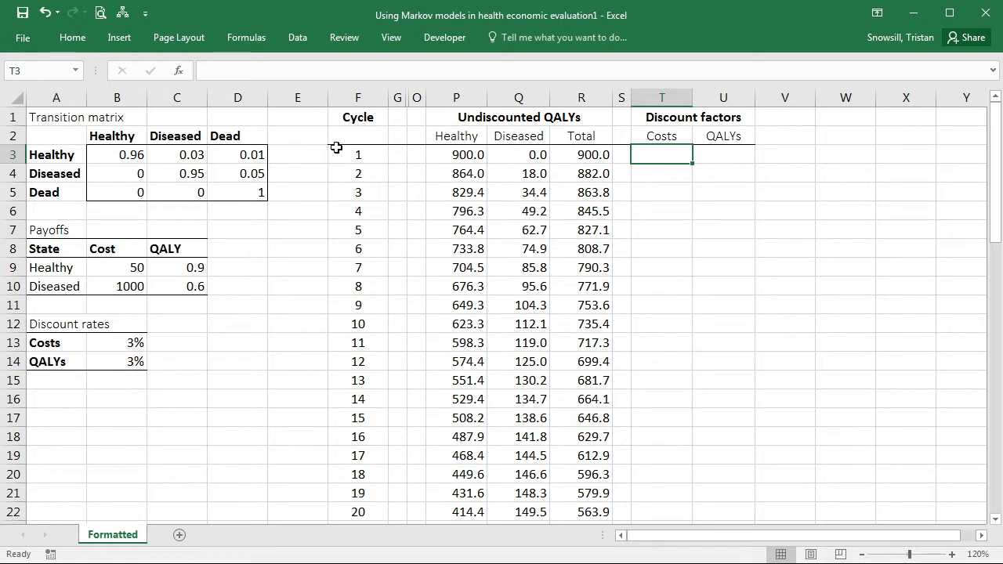
pyautogui.moveTo(401, 146)
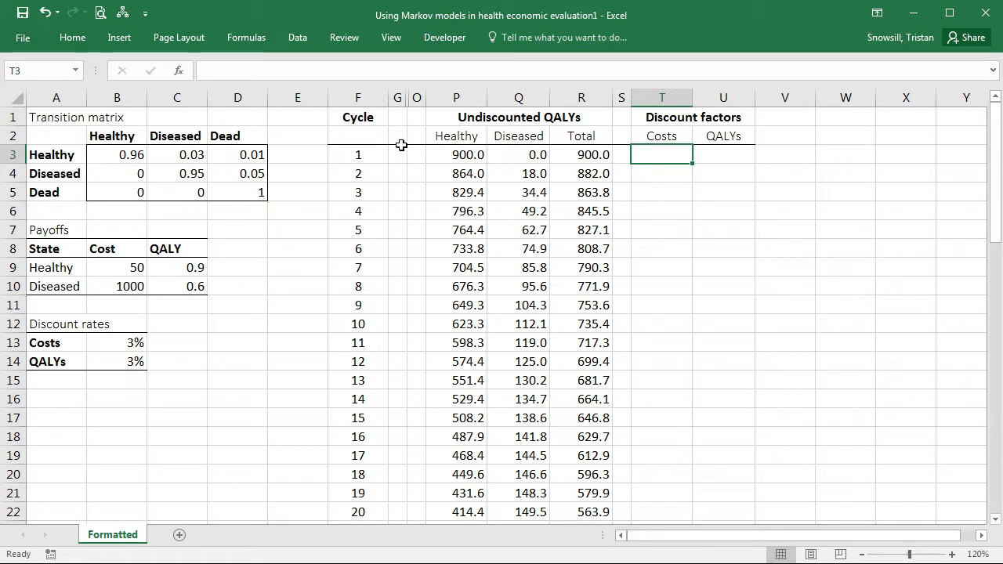
pyautogui.moveTo(657, 157)
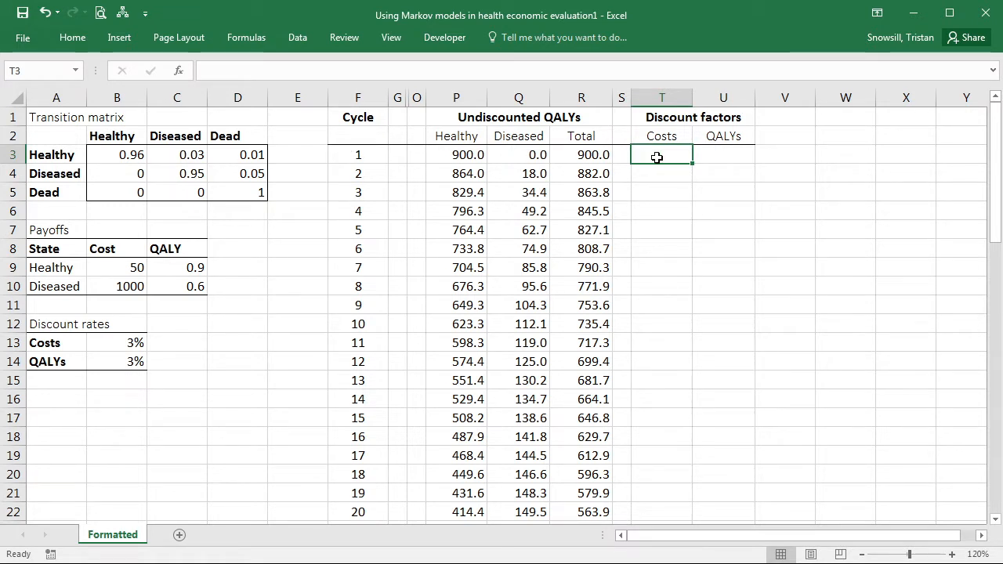
pyautogui.moveTo(357, 155)
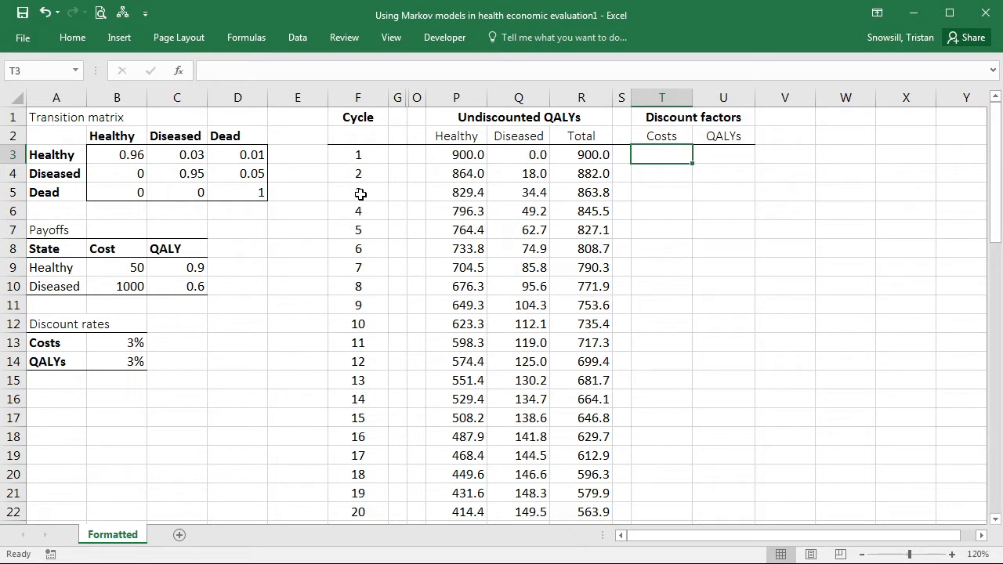
pyautogui.moveTo(370, 158)
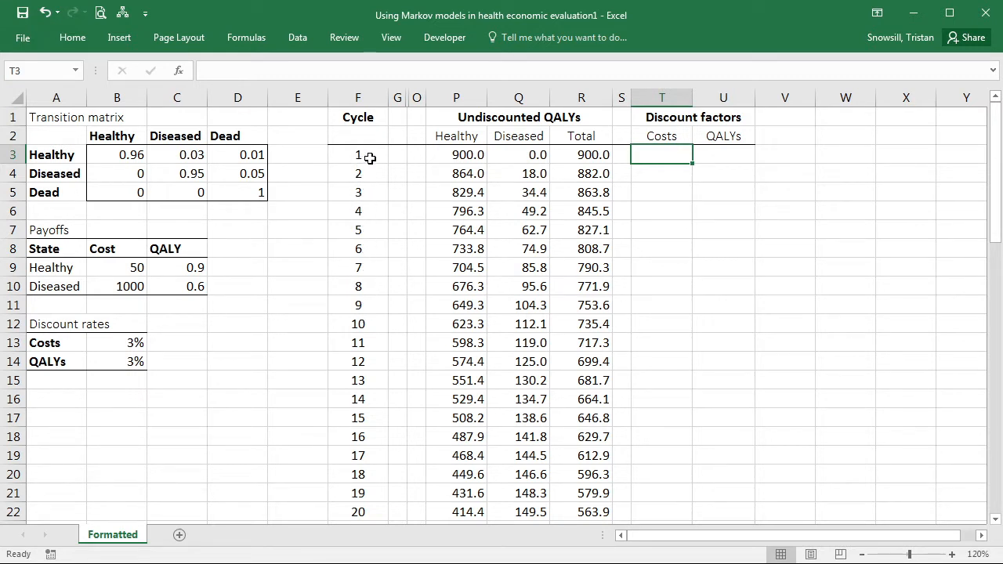
pyautogui.moveTo(724, 191)
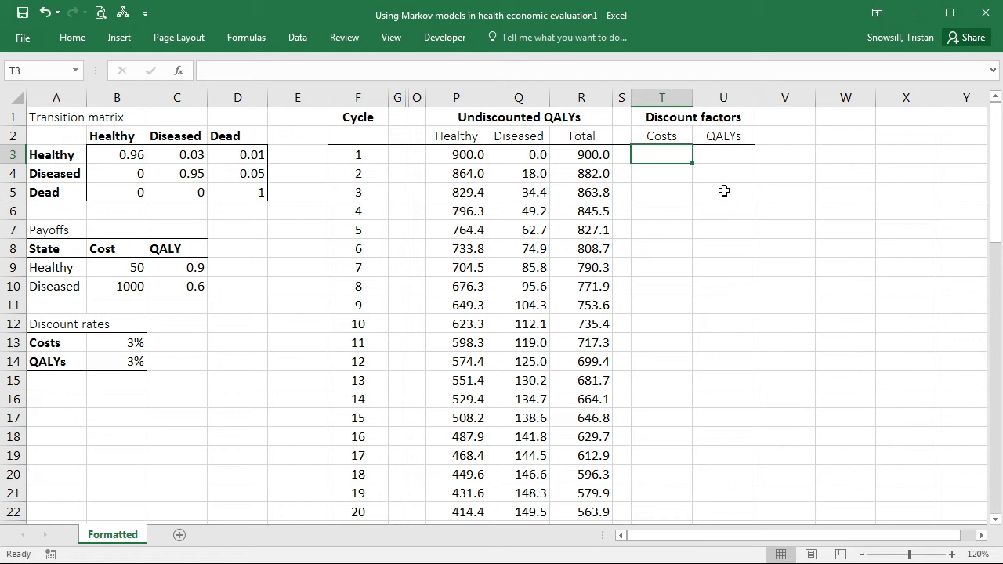
# Start the T3 formula as =POWER(...,$F3-1), using the cycle number minus one as the exponent
pyautogui.write('=')
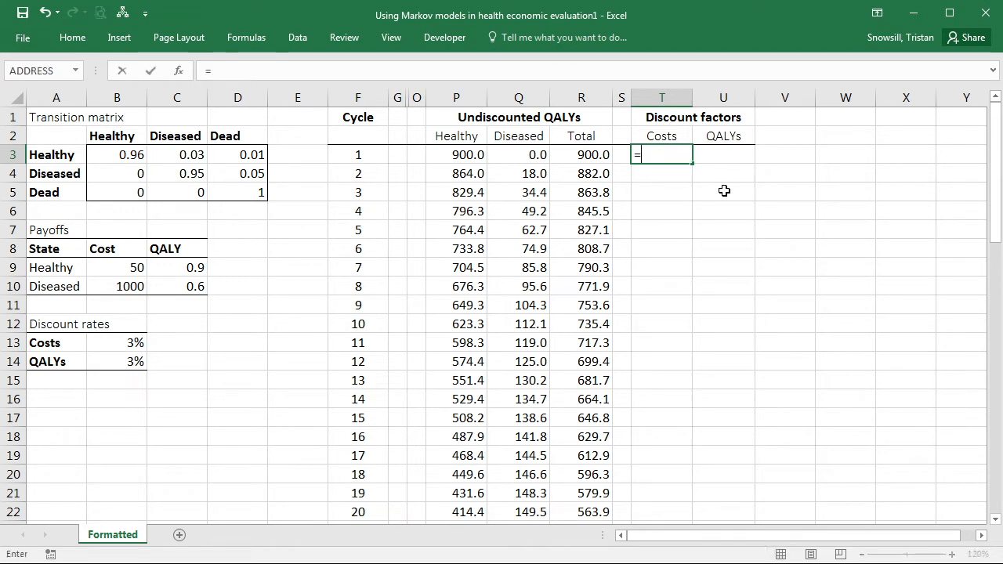
pyautogui.write('POWER(')
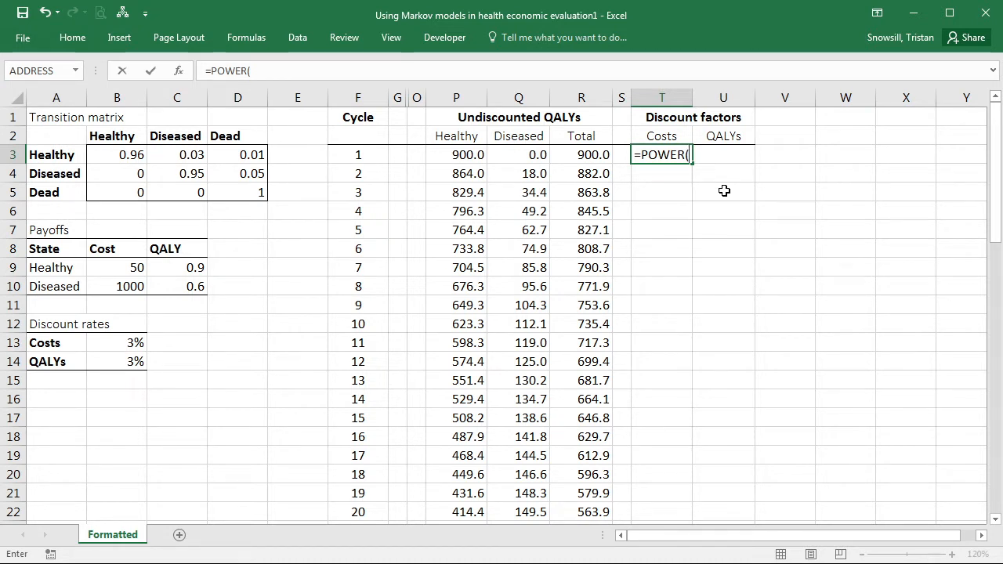
pyautogui.write(',')
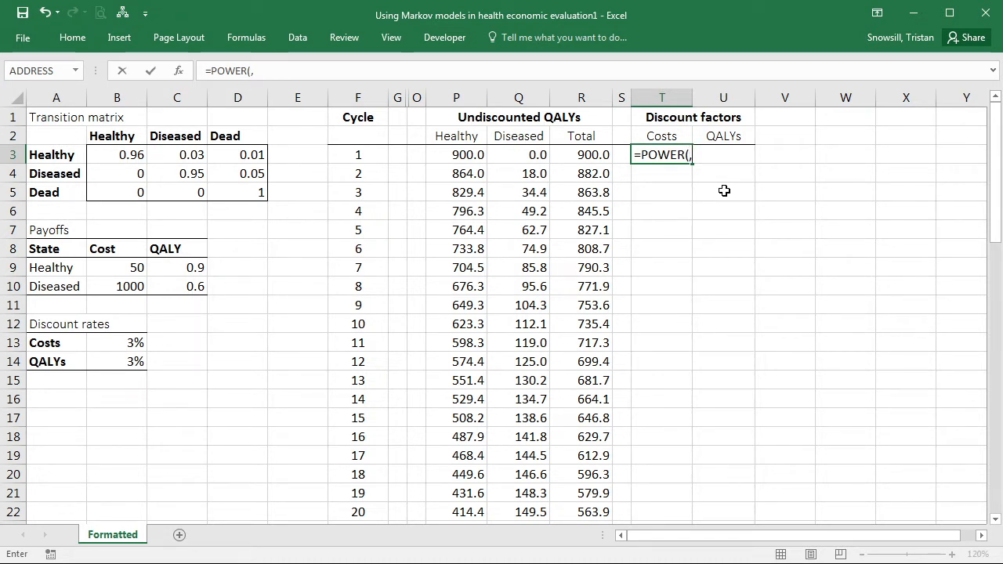
pyautogui.moveTo(368, 151)
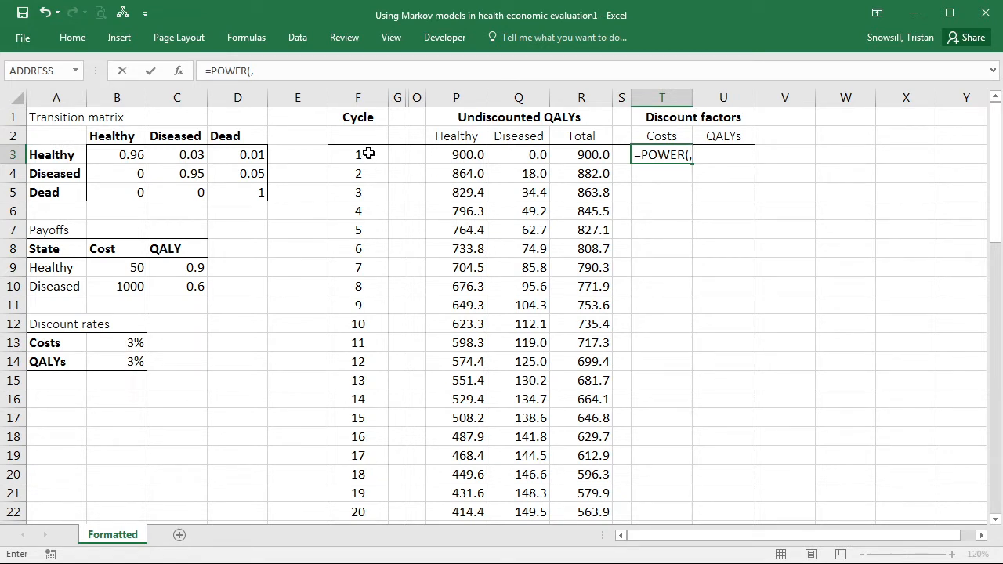
pyautogui.click(357, 155)
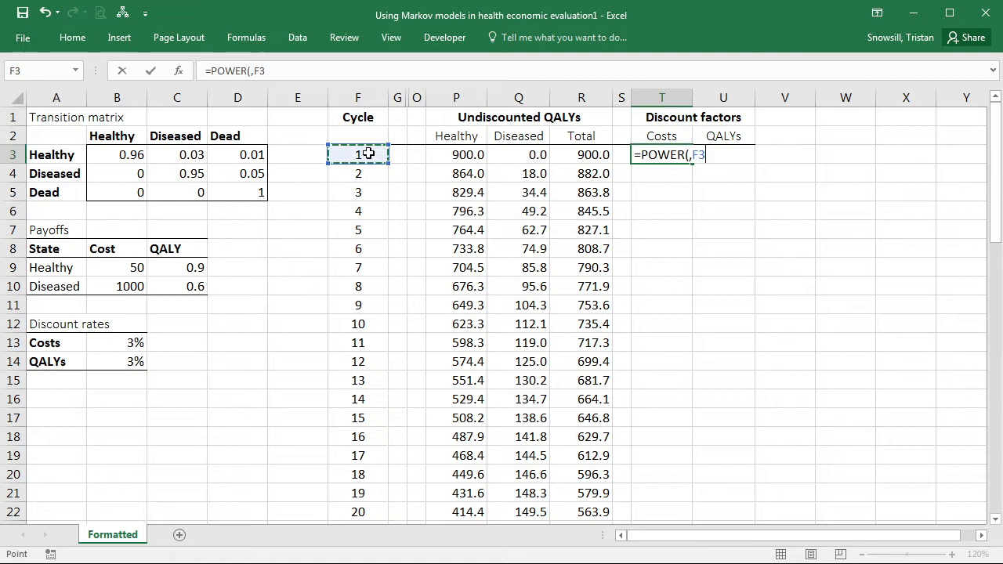
pyautogui.write('-1')
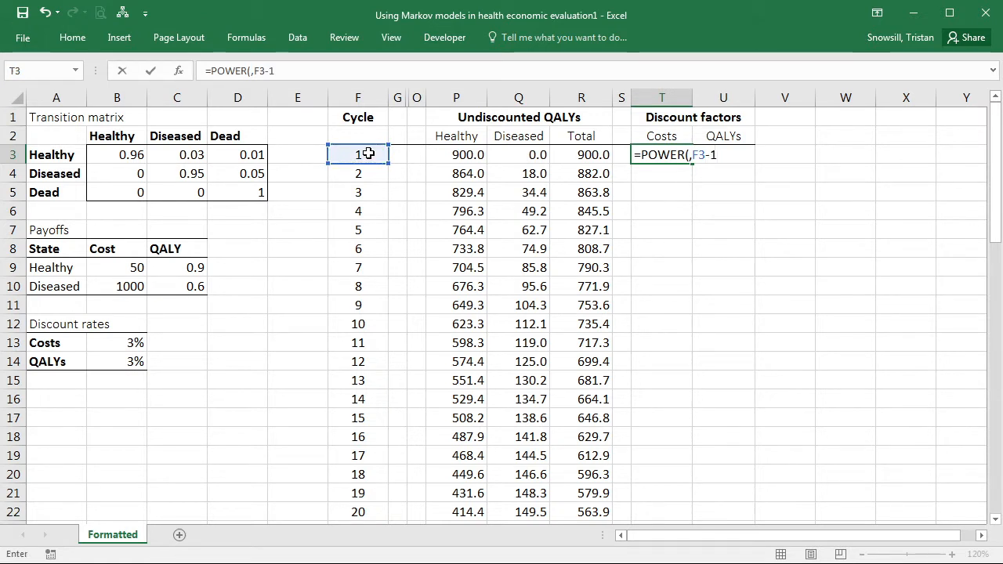
pyautogui.write(')')
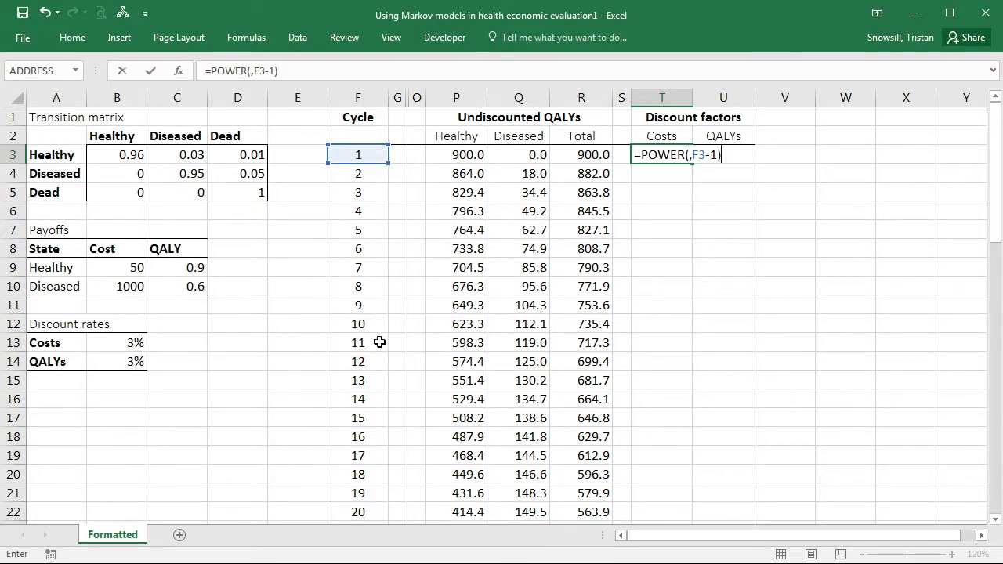
pyautogui.moveTo(642, 166)
pyautogui.write('$')
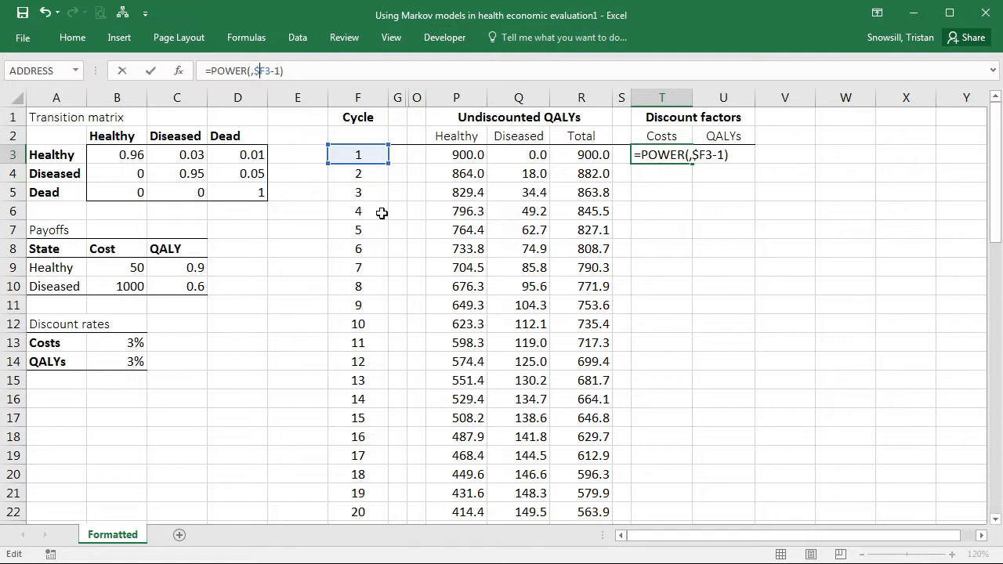
pyautogui.moveTo(363, 198)
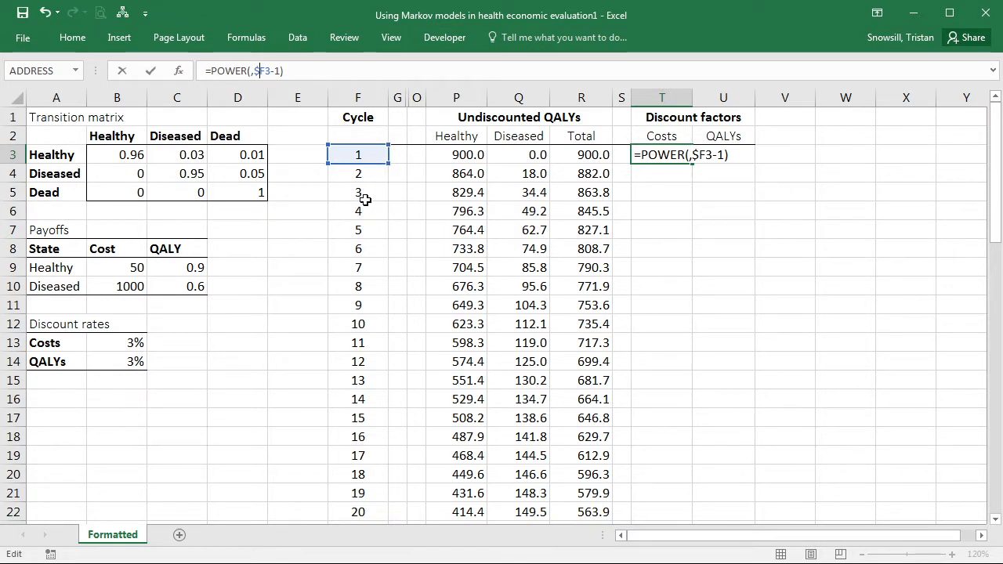
pyautogui.moveTo(650, 166)
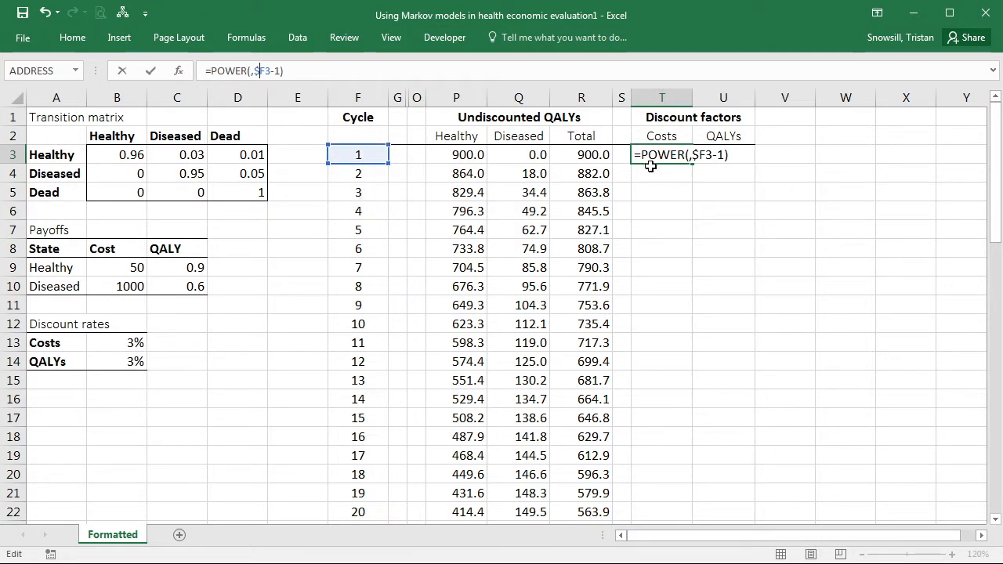
pyautogui.moveTo(379, 227)
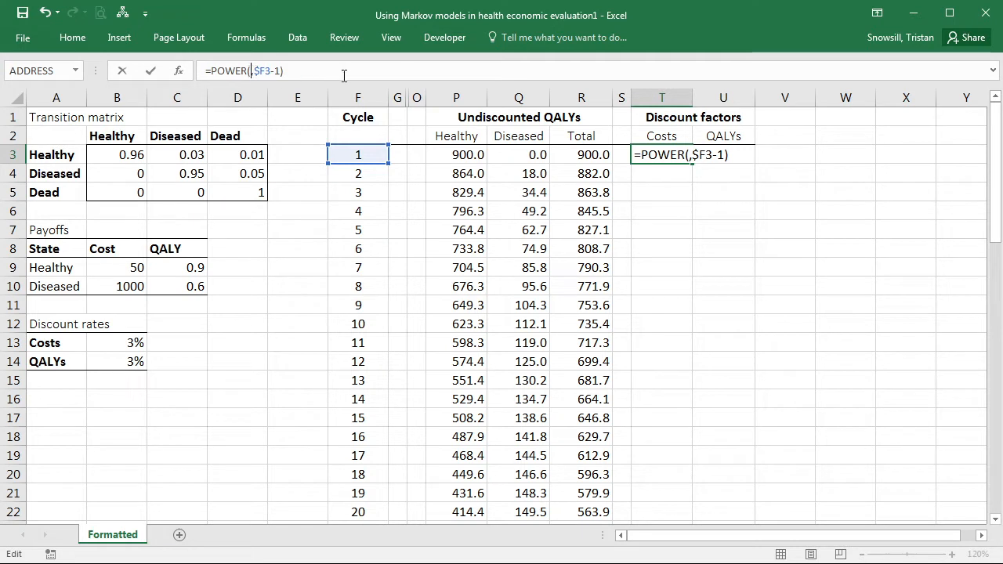
# Complete the base as 1/(1+$B$13) with the 3% costs rate locked absolute, returning 1.000
pyautogui.write('9')
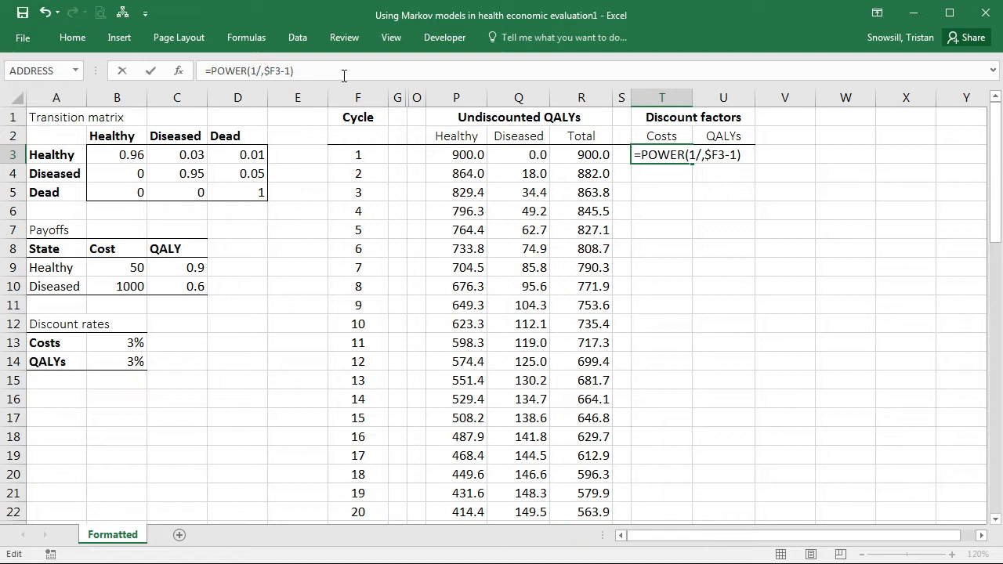
pyautogui.write('(1+')
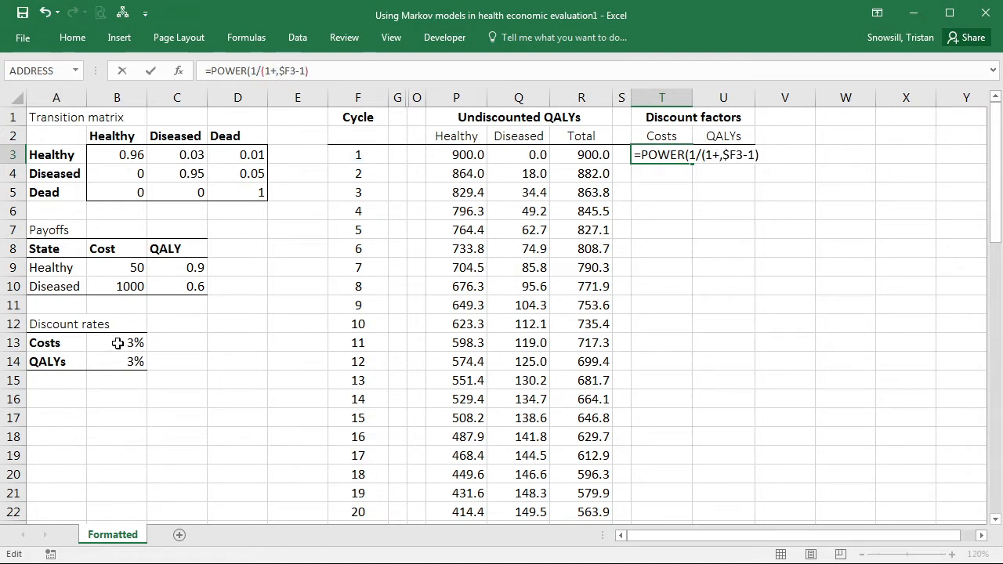
pyautogui.click(116, 341)
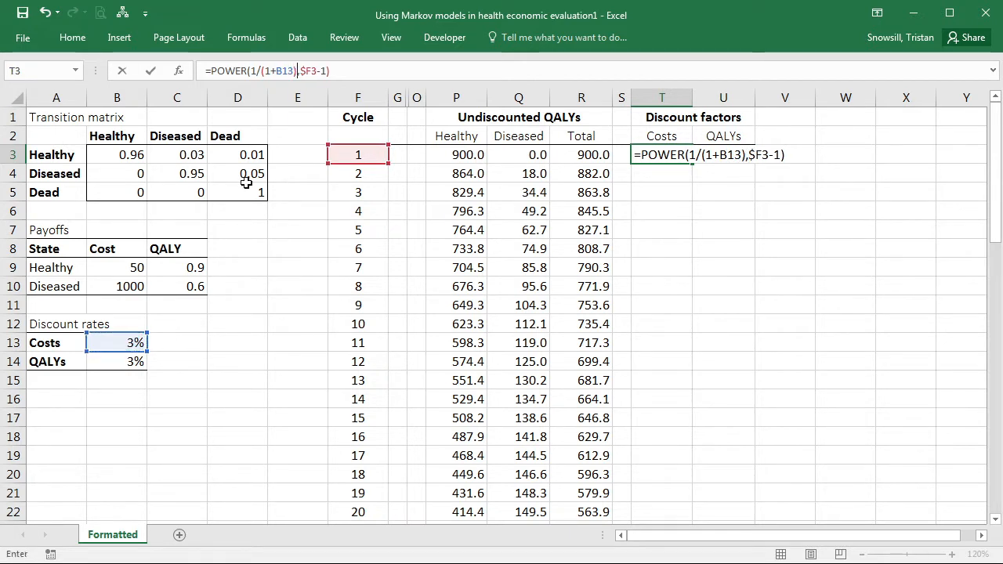
pyautogui.click(285, 70)
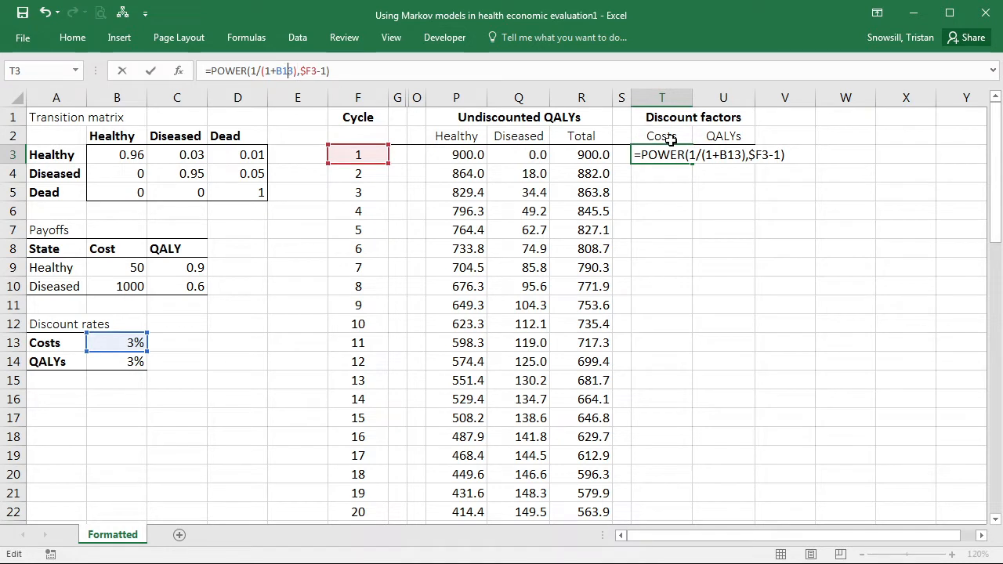
pyautogui.press('f4')
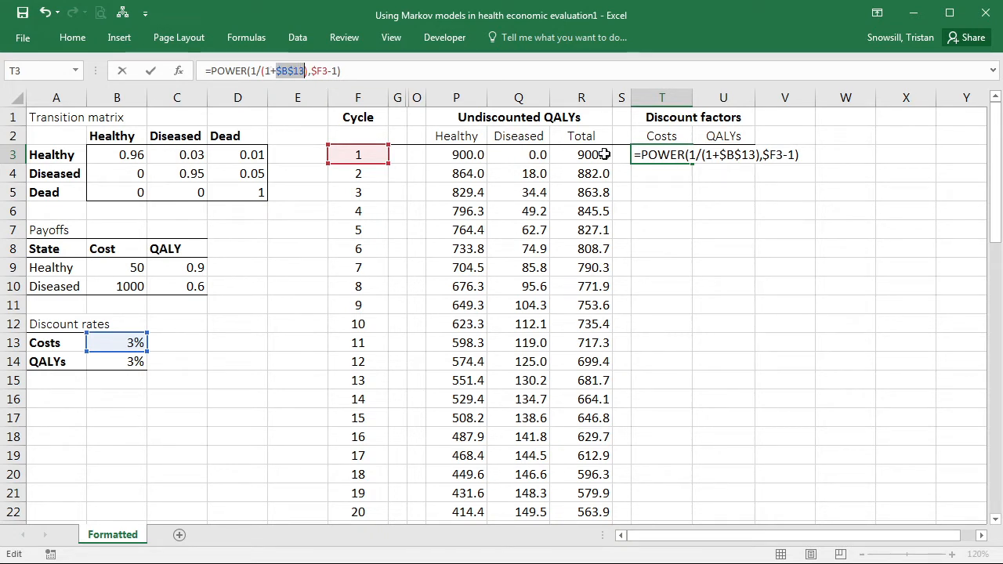
pyautogui.press('Return')
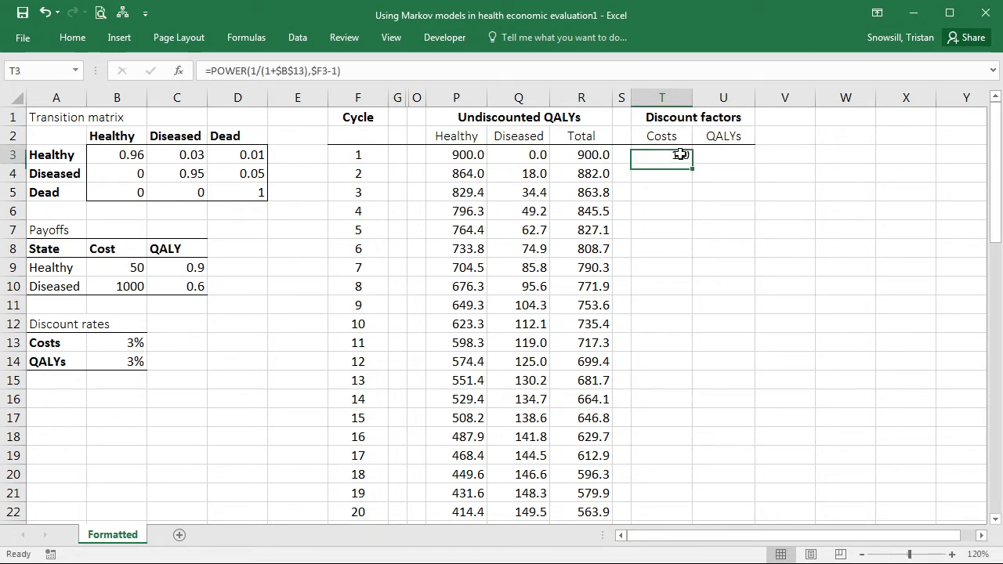
pyautogui.press('Return')
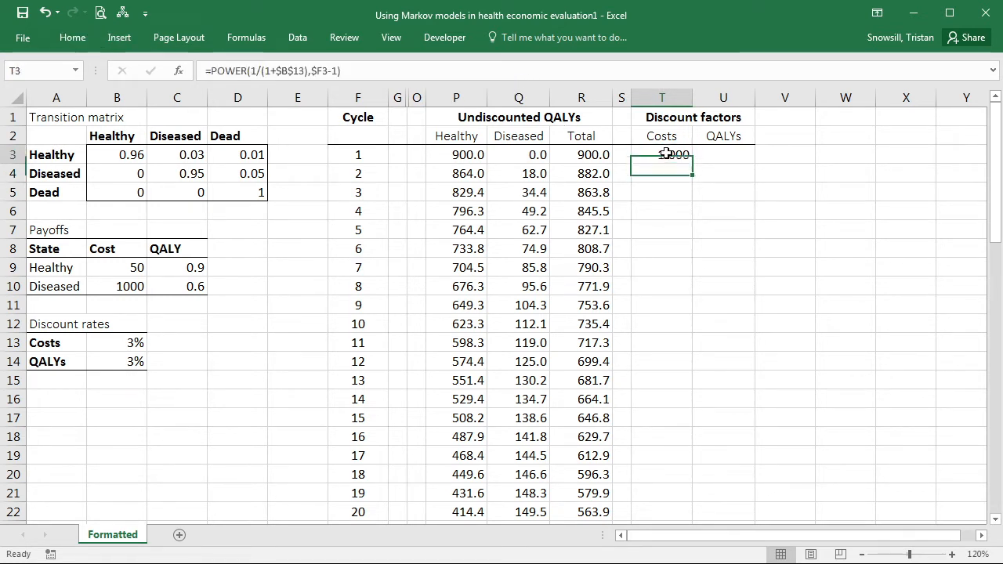
pyautogui.press('Return')
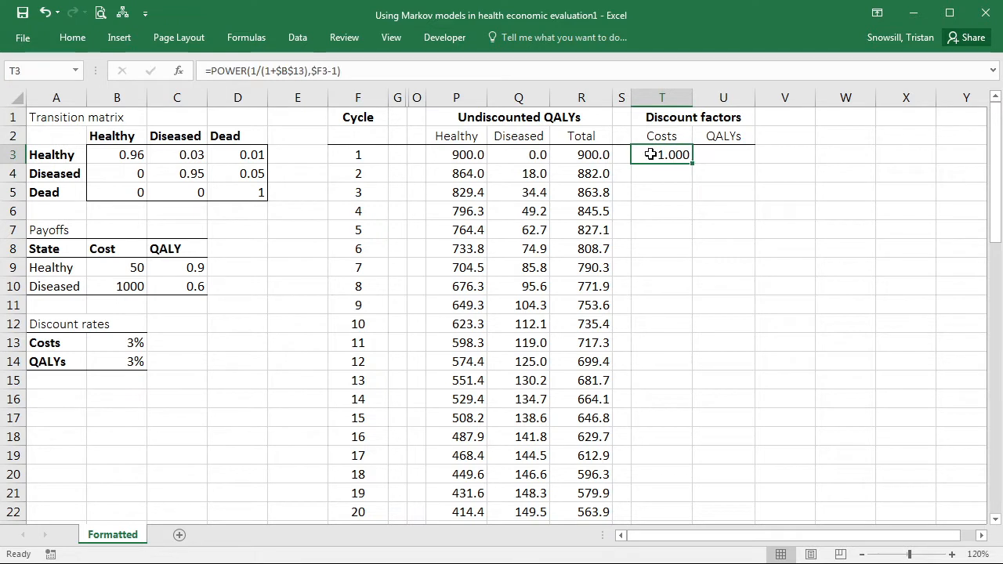
pyautogui.moveTo(493, 118)
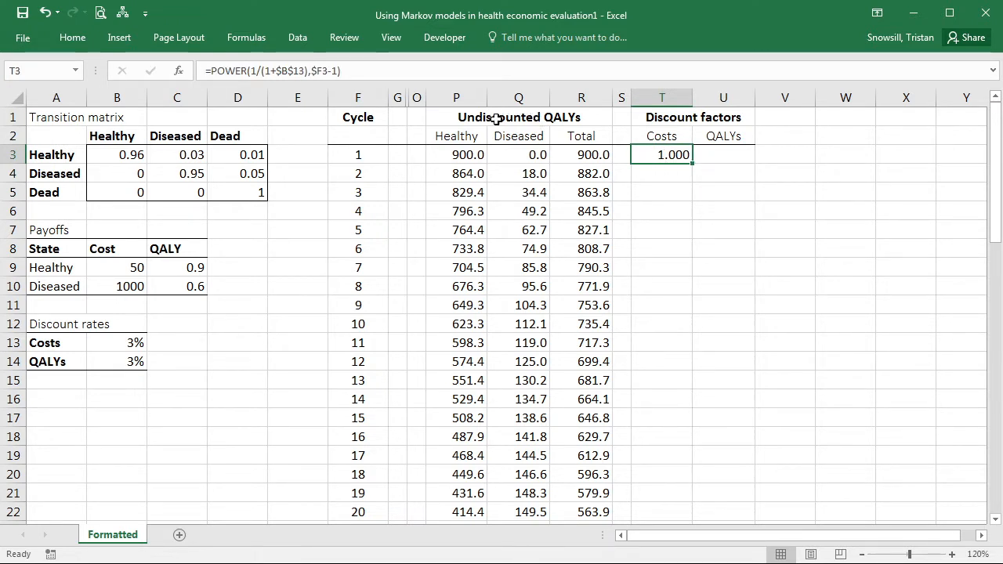
pyautogui.moveTo(467, 207)
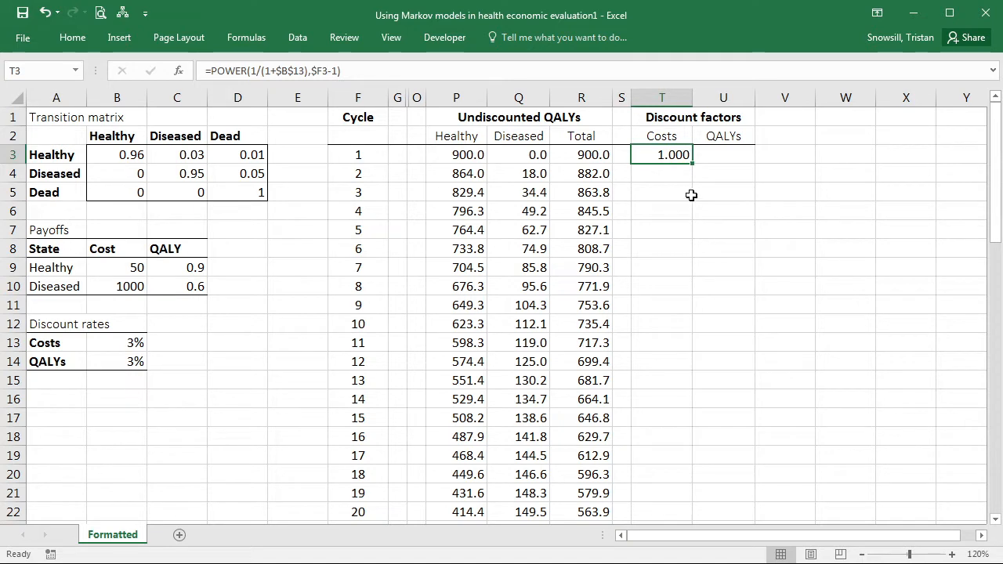
# Fill the T3 discount factor down through cycle 40 and check it falls from 1.000 to 0.316
pyautogui.scroll(-3)
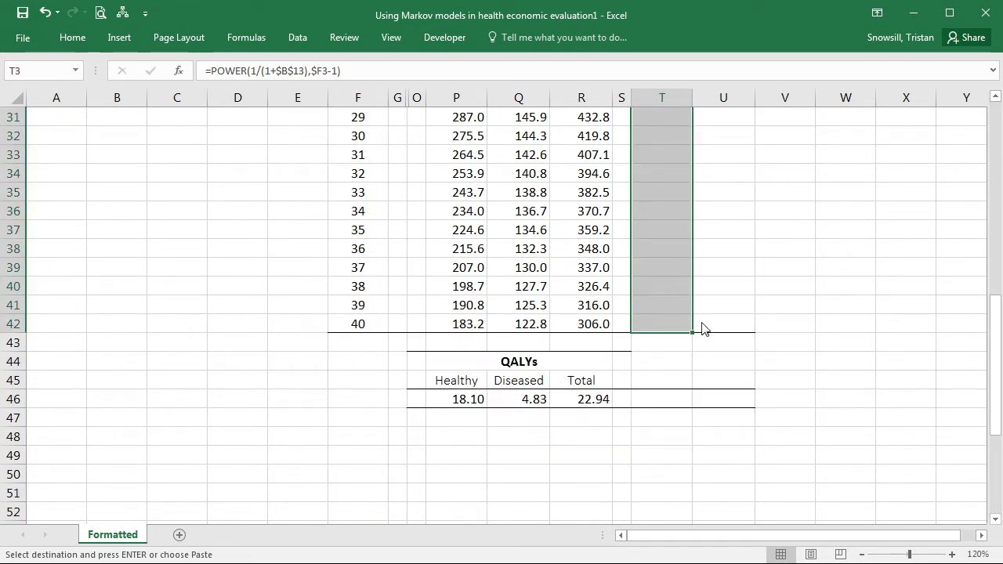
pyautogui.moveTo(827, 414)
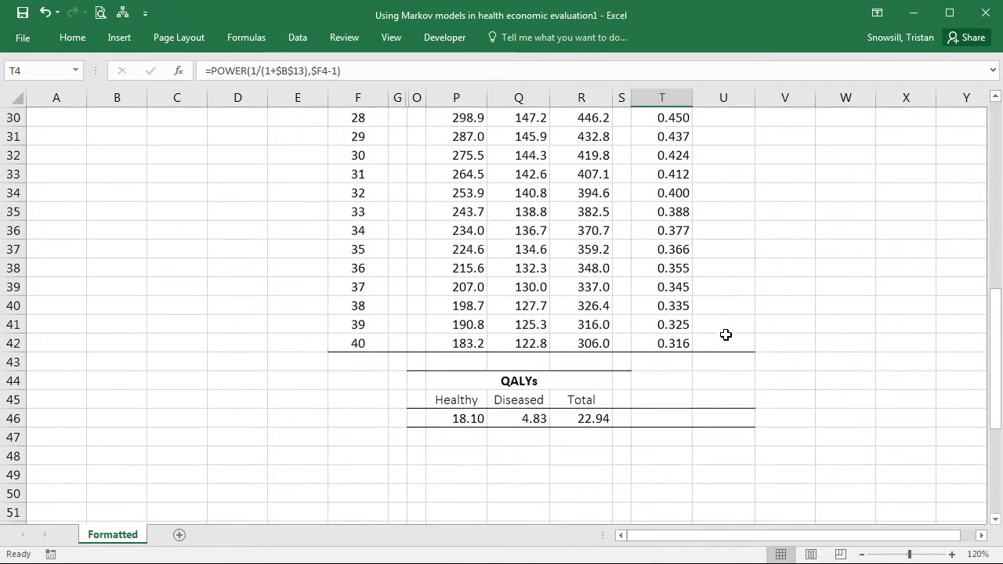
pyautogui.scroll(3)
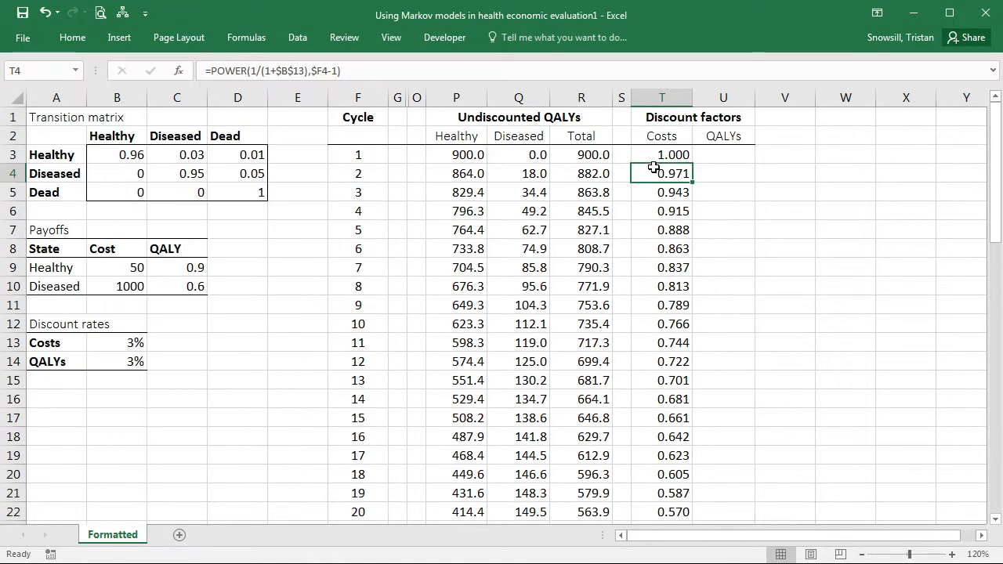
pyautogui.scroll(-3)
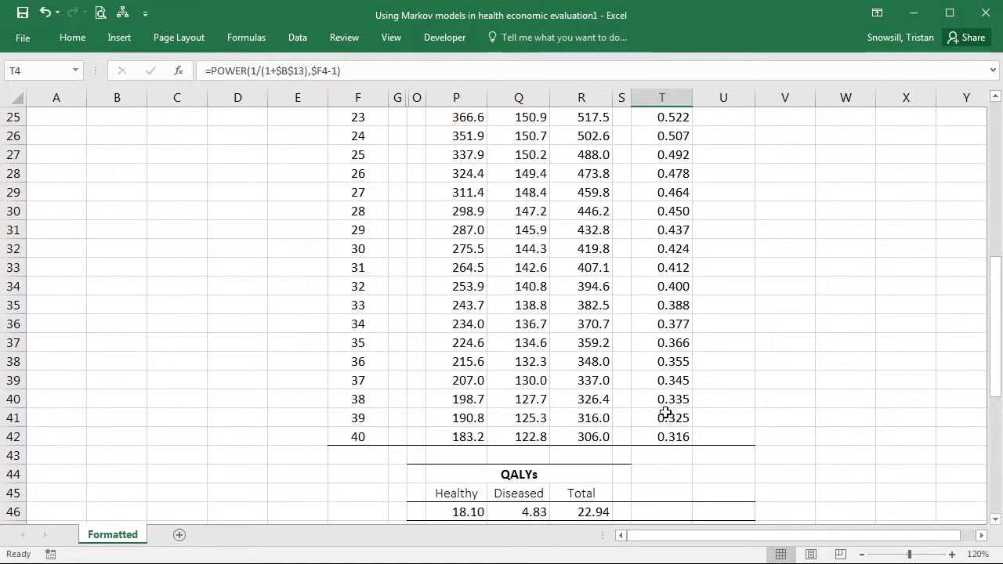
pyautogui.scroll(3)
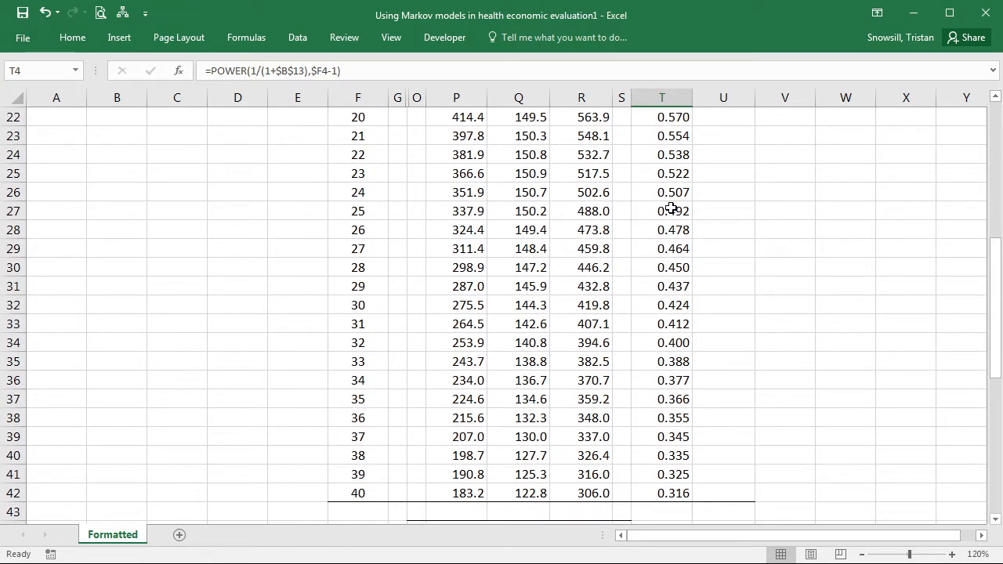
pyautogui.click(357, 192)
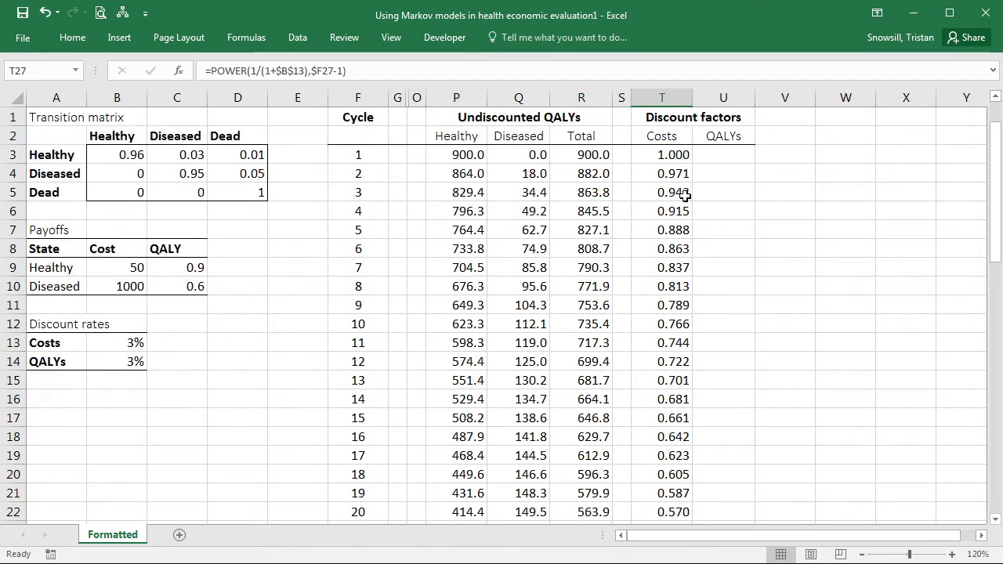
pyautogui.scroll(-3)
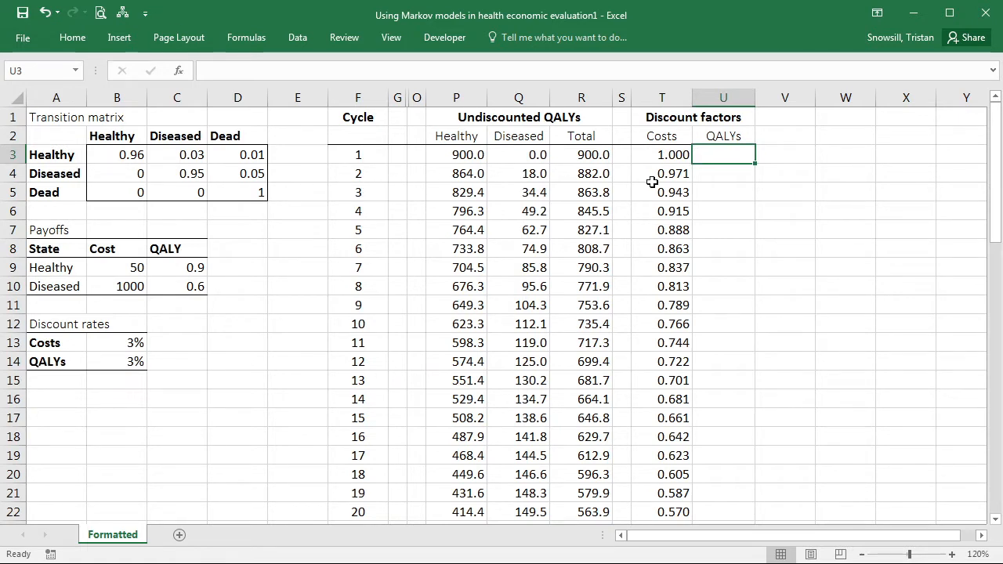
# Enter =POWER(1/(1+$B$14),$F3-1) in U3, pointing at the QALY discount rate
pyautogui.click(661, 155)
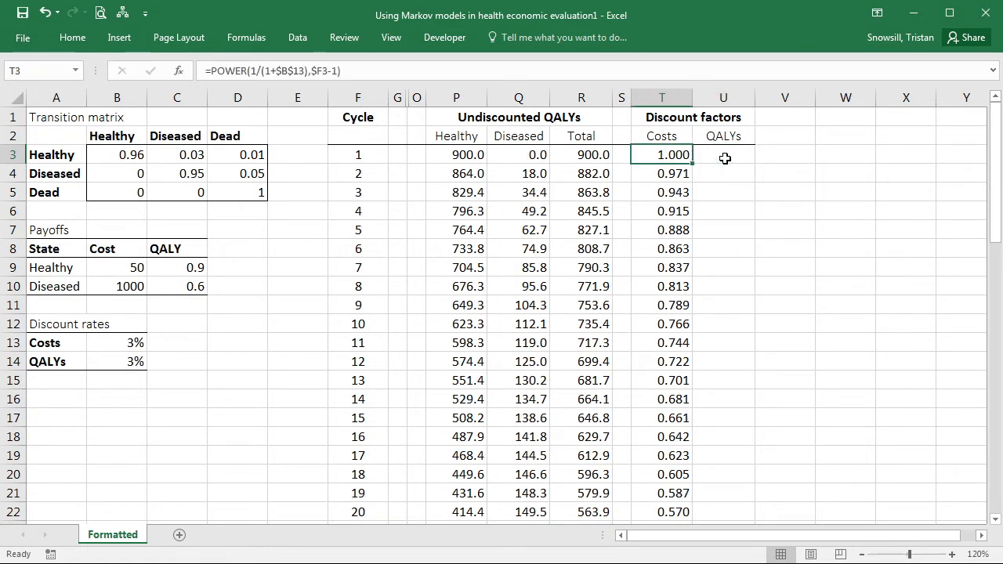
pyautogui.click(722, 153)
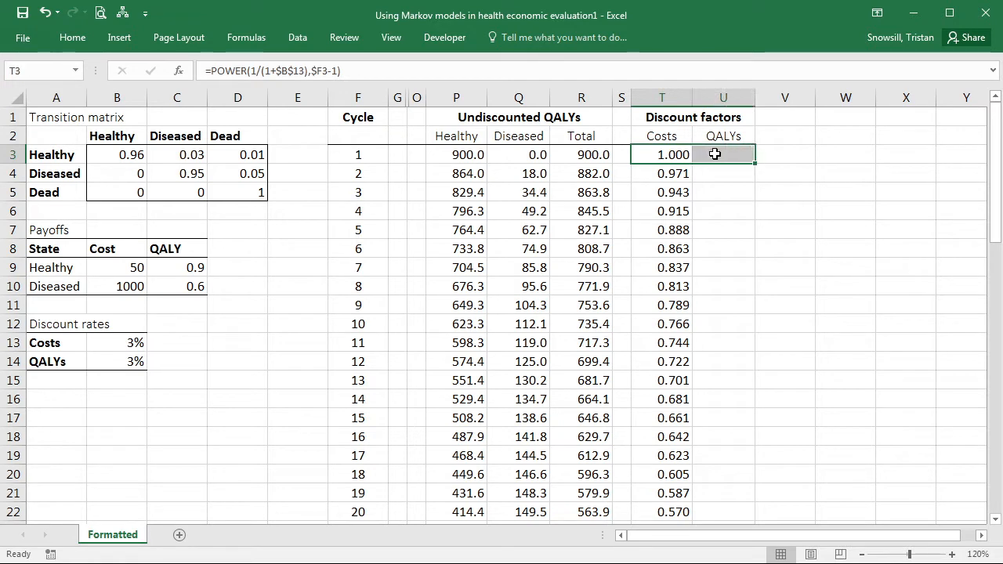
pyautogui.click(722, 156)
pyautogui.write('=POWER(1/(1+$B$13),$F3-1)')
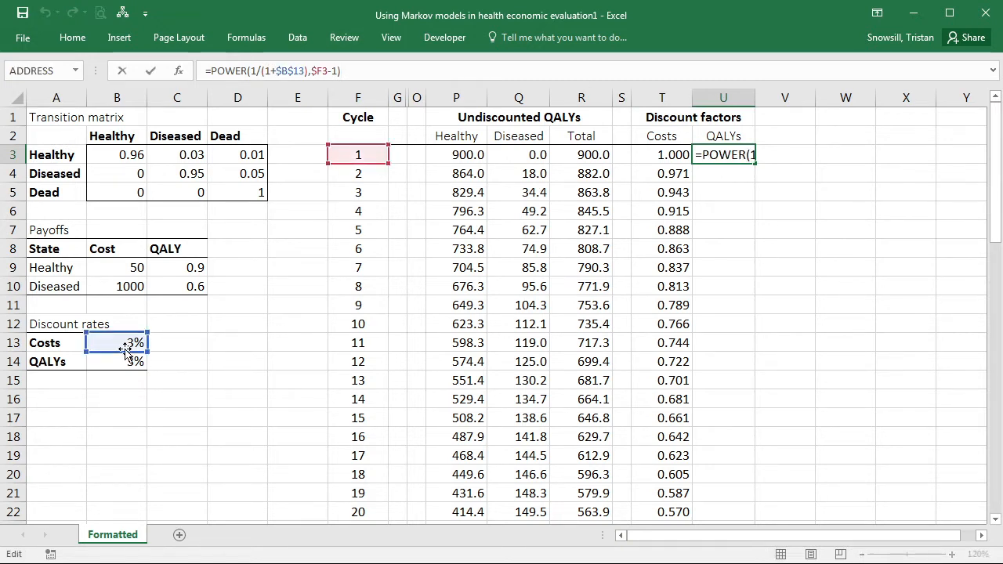
pyautogui.click(116, 360)
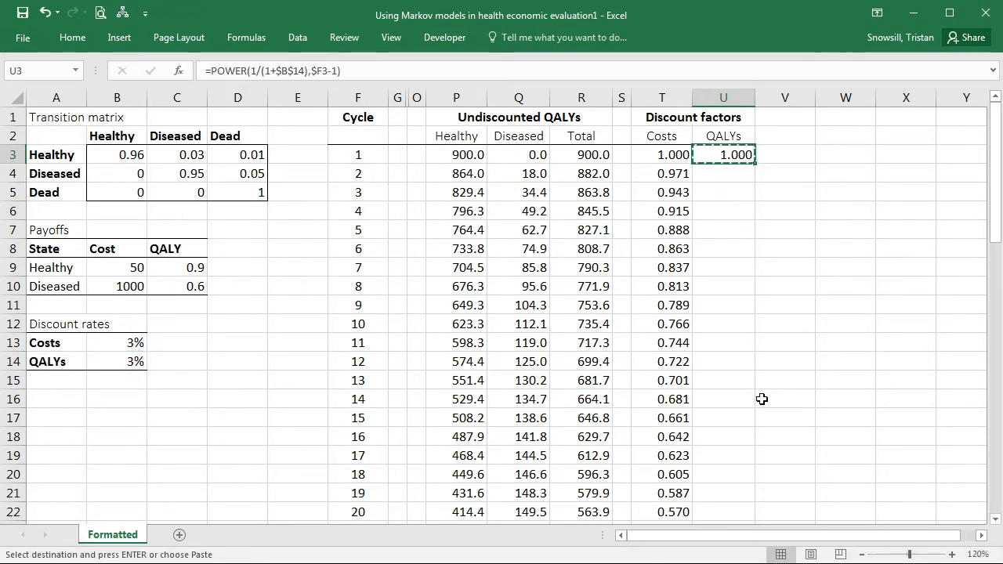
# Fill the QALYs discount factor through cycle 40 and begin varying the rates in B13:B14
pyautogui.scroll(-3)
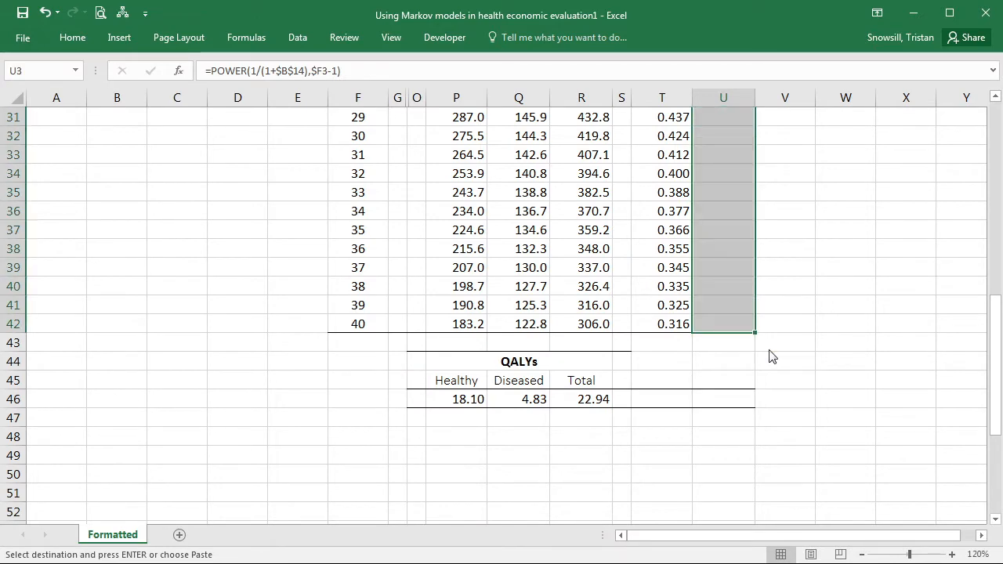
pyautogui.scroll(3)
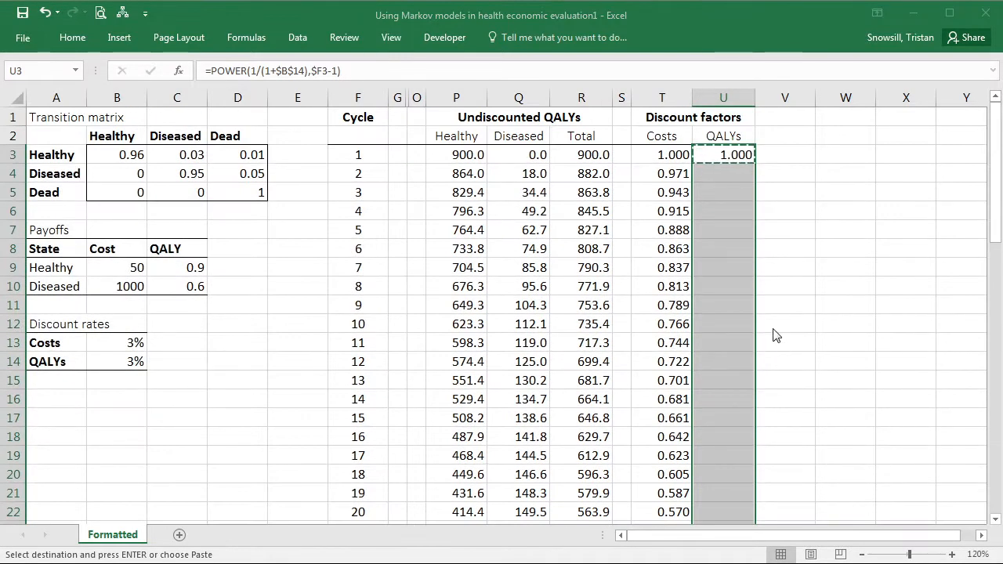
pyautogui.moveTo(890, 332)
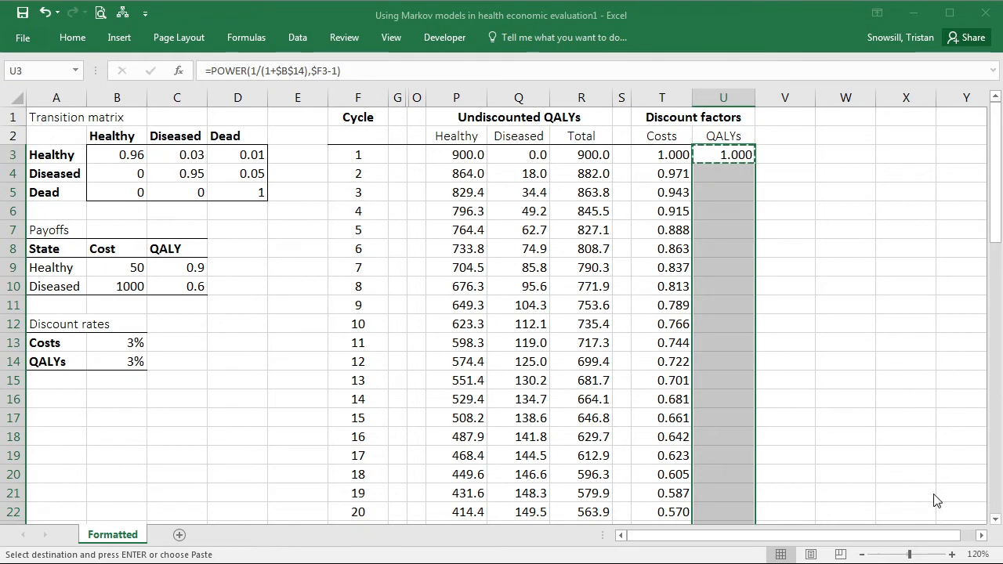
pyautogui.scroll(-3)
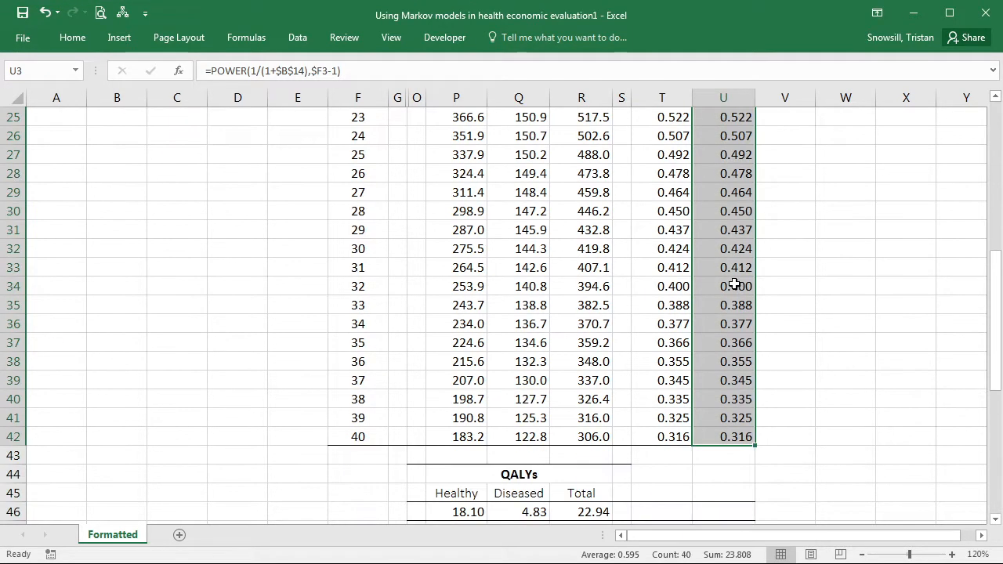
pyautogui.click(722, 417)
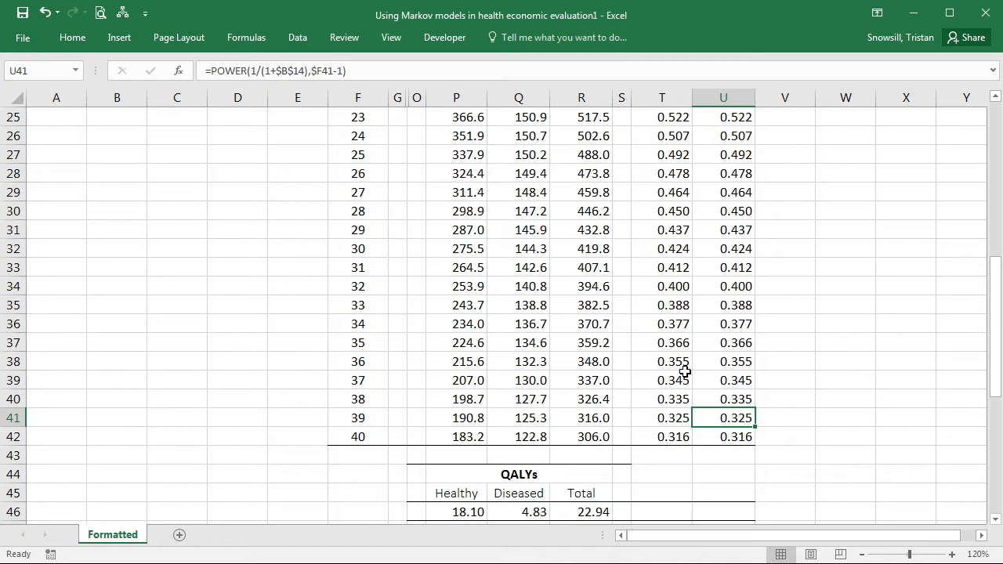
pyautogui.scroll(3)
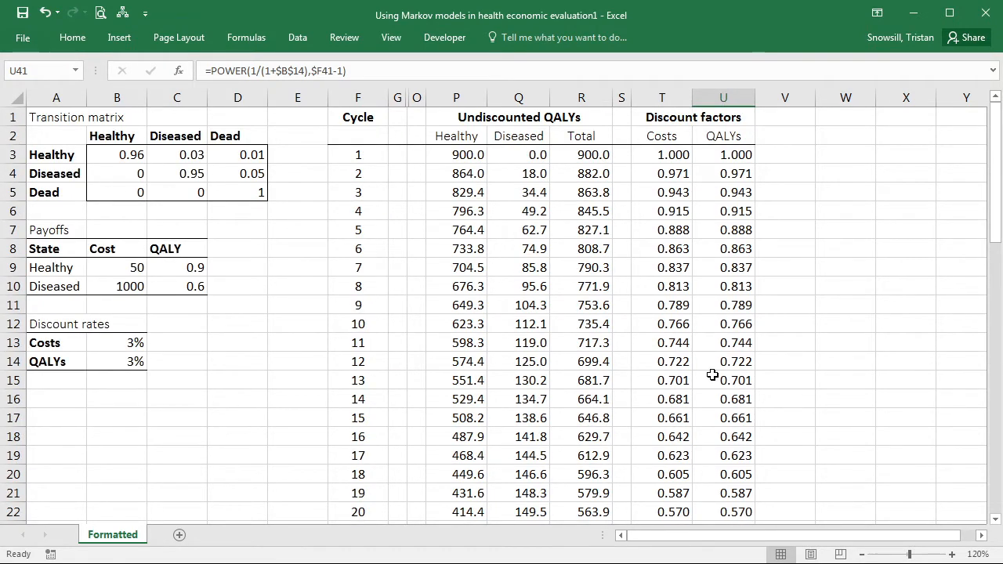
pyautogui.click(116, 341)
pyautogui.write('1')
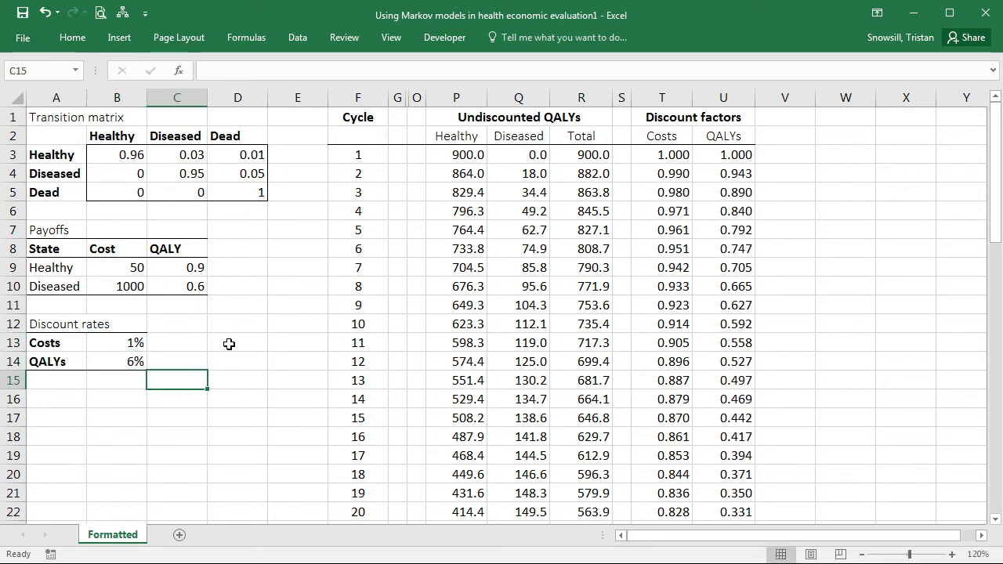
pyautogui.moveTo(655, 307)
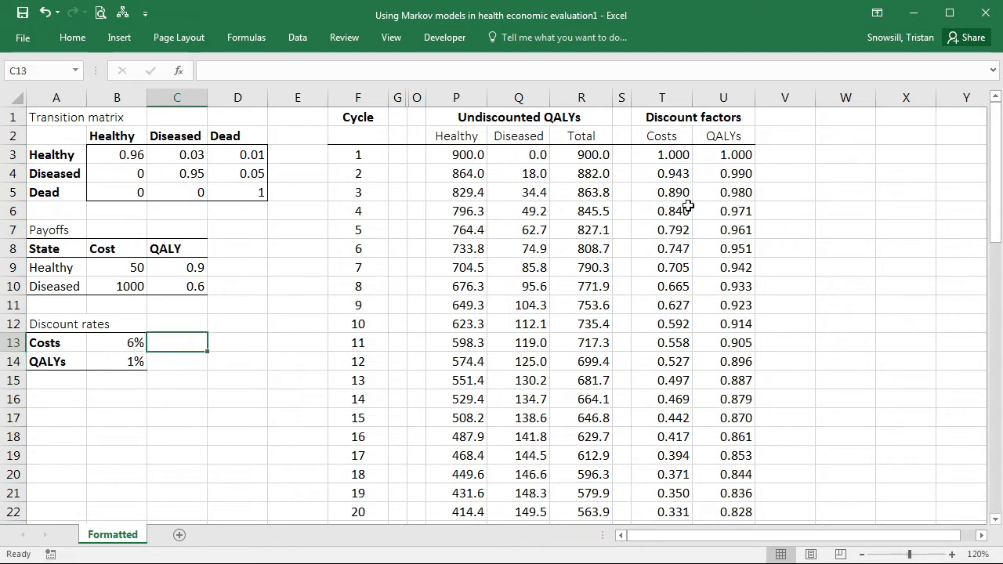
# Compare the Costs and QALYs discount factor formulas from cycle 1 to cycle 40 under the trial rates
pyautogui.click(662, 191)
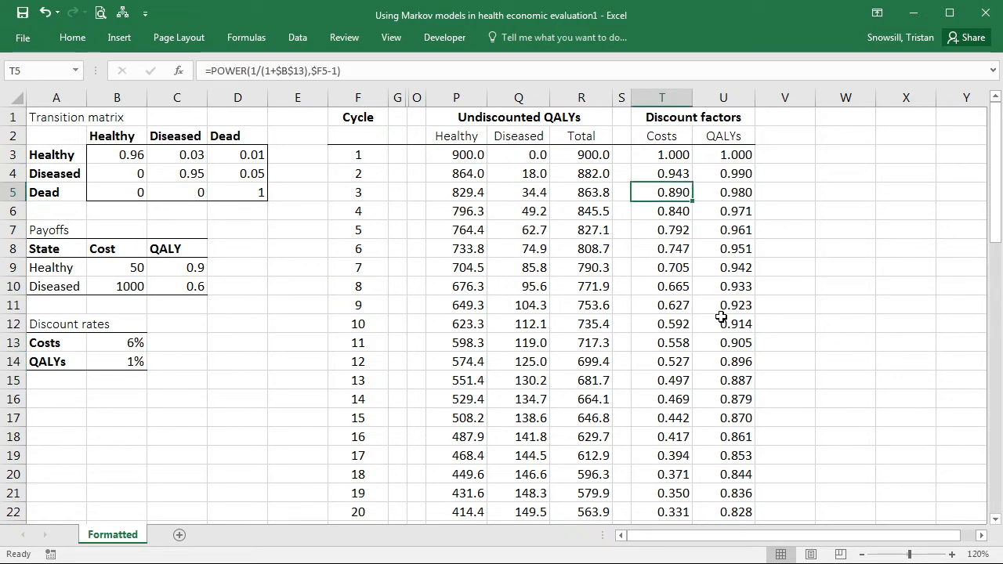
pyautogui.scroll(-3)
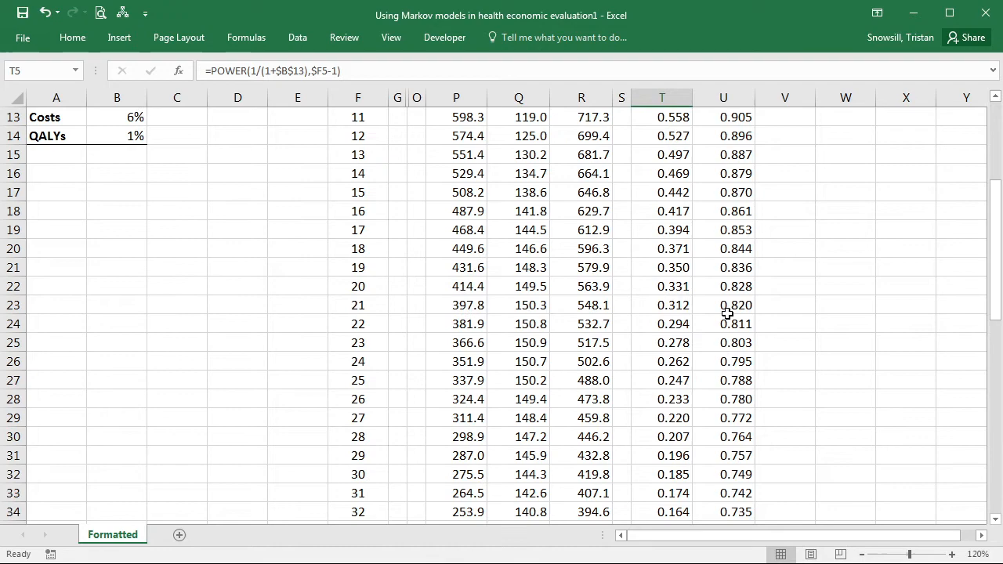
pyautogui.scroll(3)
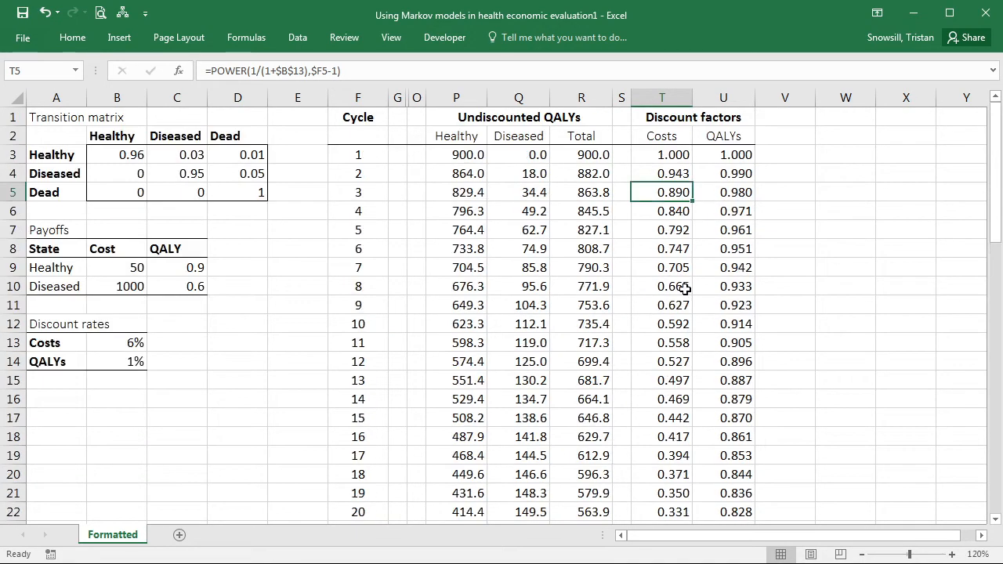
pyautogui.scroll(-3)
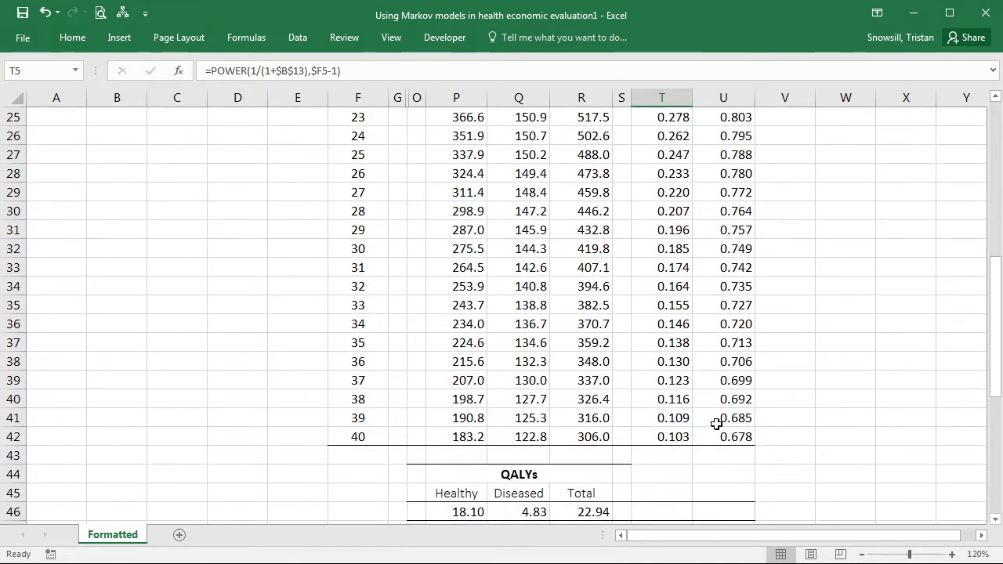
pyautogui.click(662, 435)
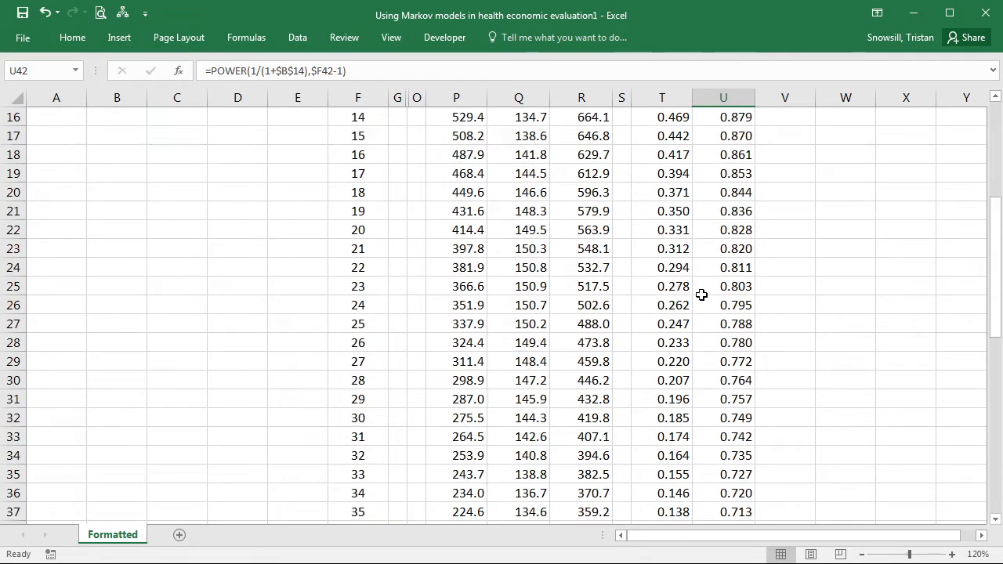
pyautogui.scroll(-3)
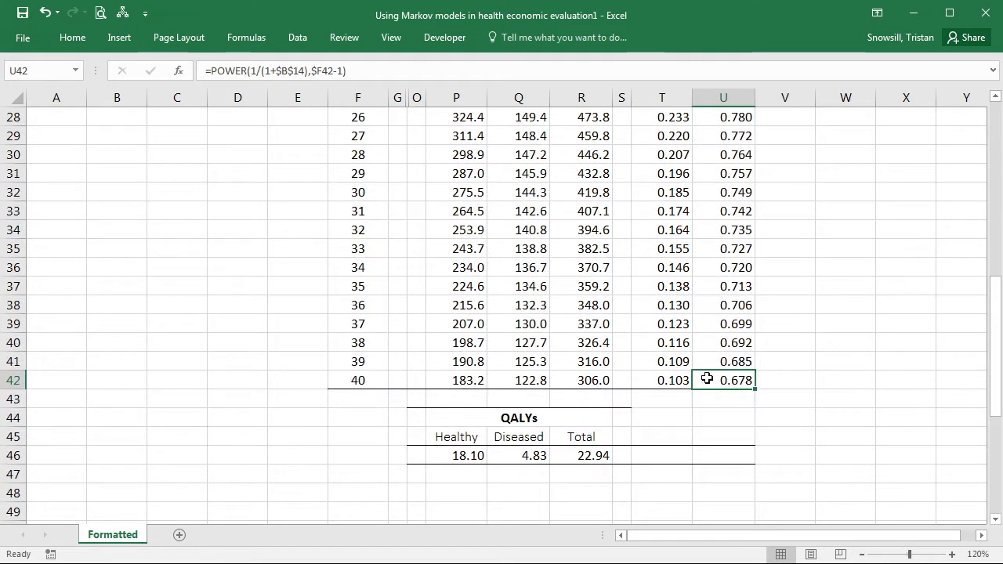
pyautogui.moveTo(674, 381)
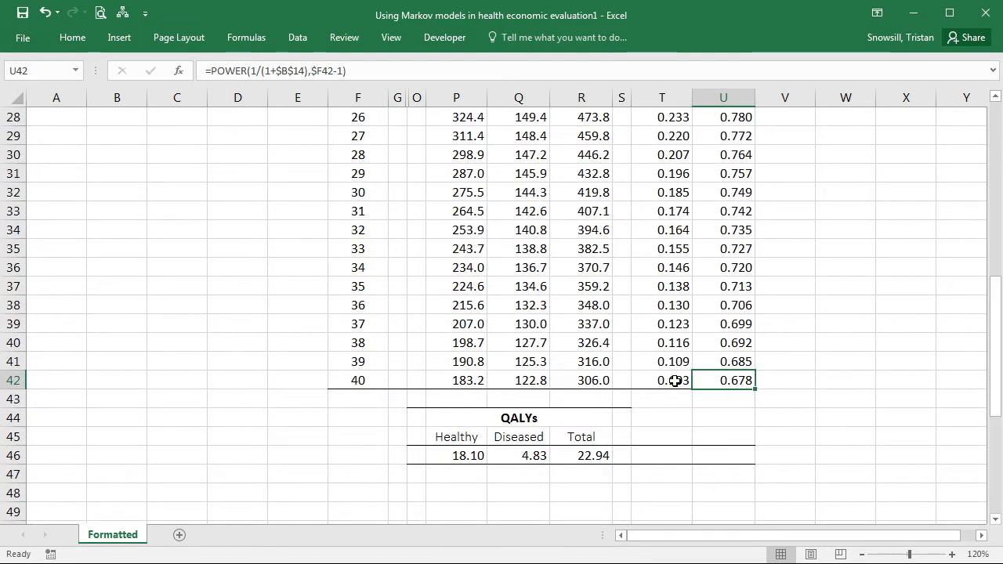
pyautogui.click(661, 381)
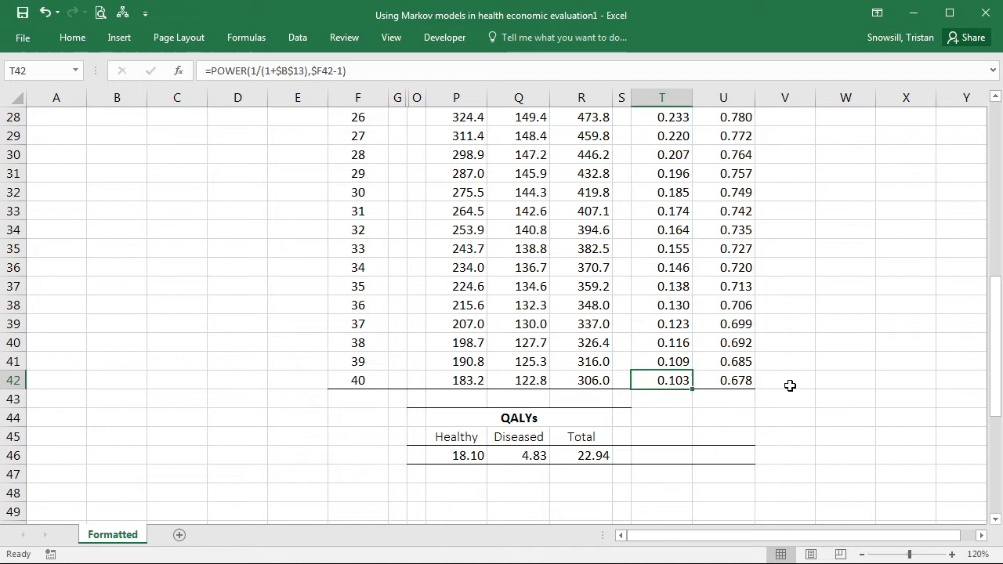
pyautogui.click(723, 381)
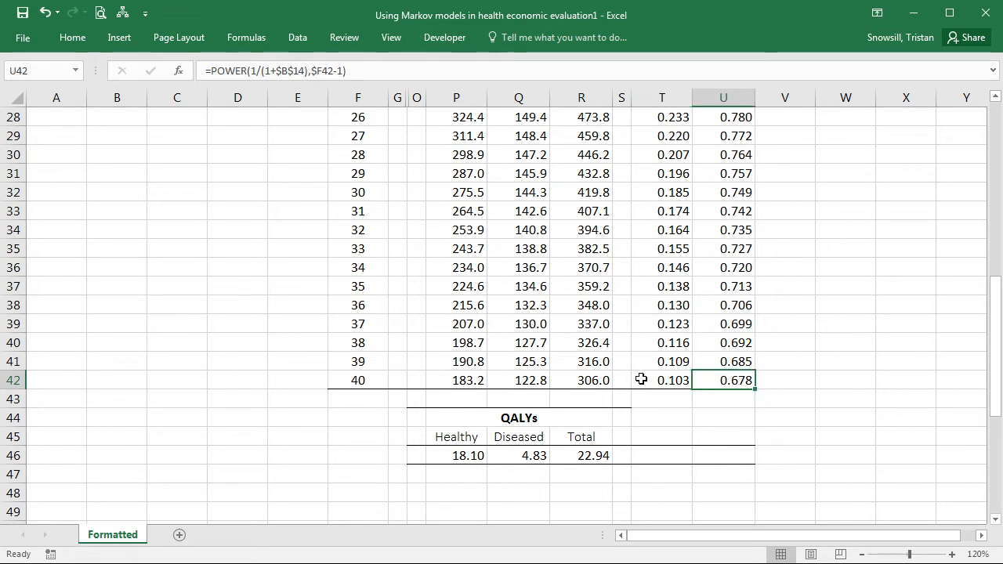
pyautogui.moveTo(724, 379)
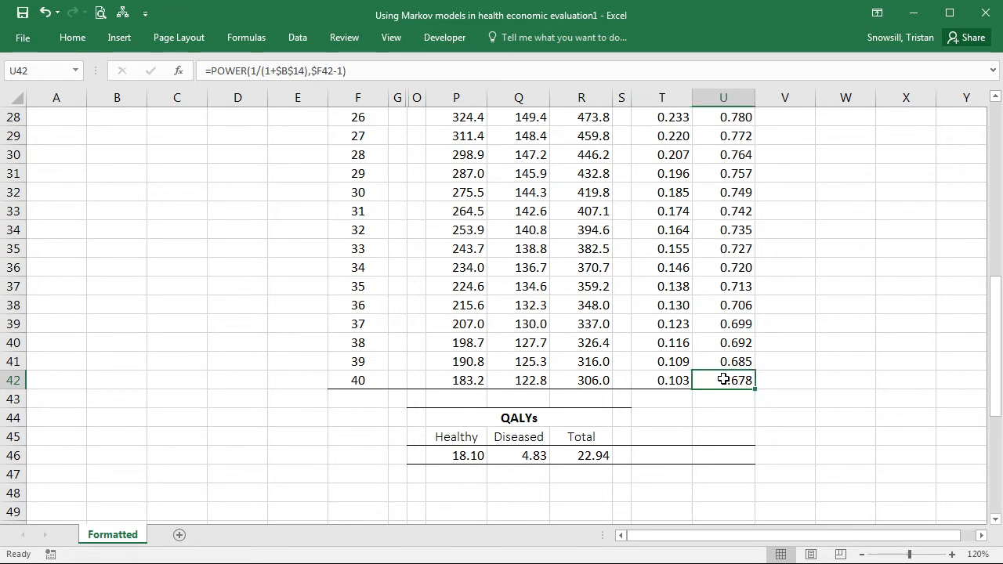
pyautogui.moveTo(733, 378)
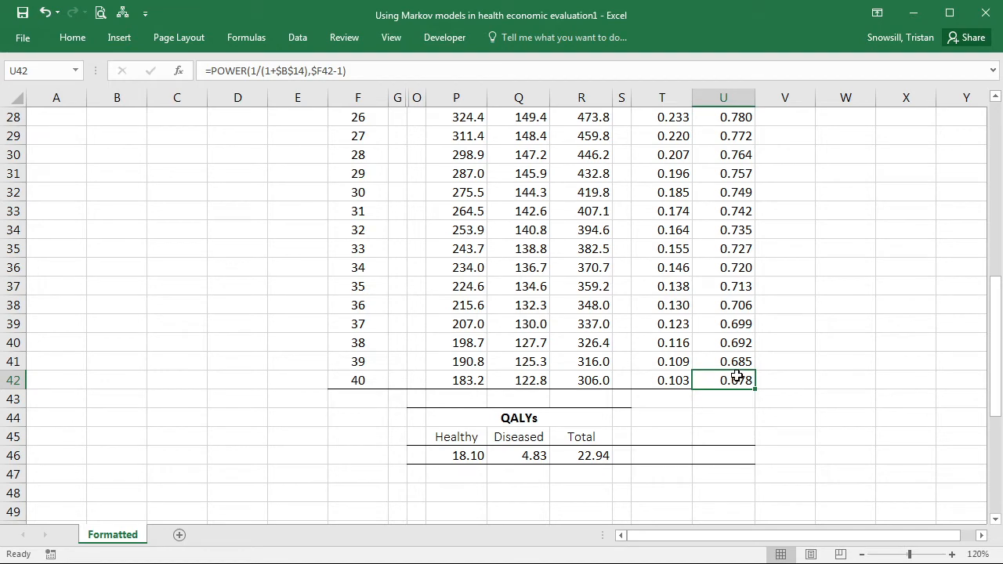
pyautogui.scroll(3)
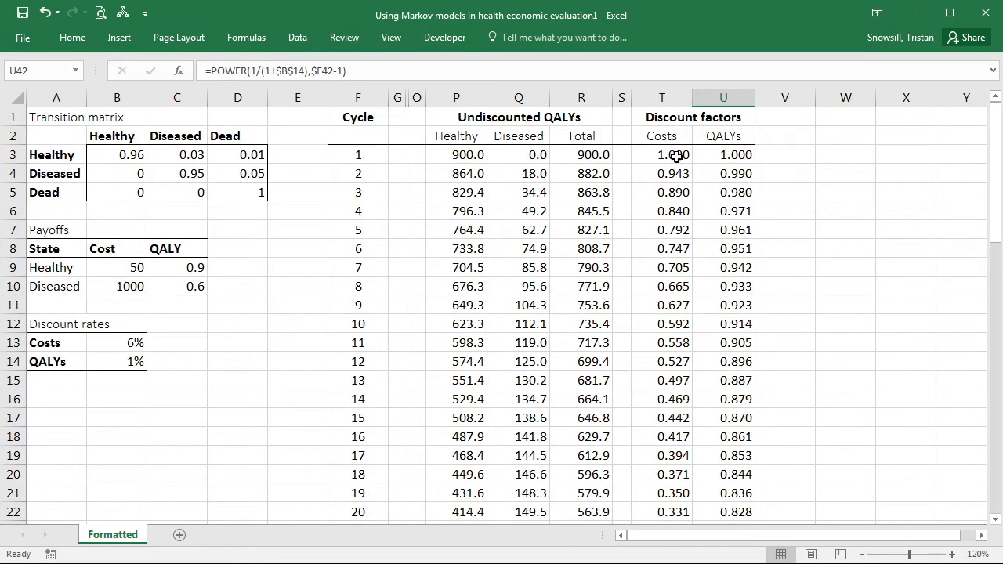
pyautogui.click(661, 156)
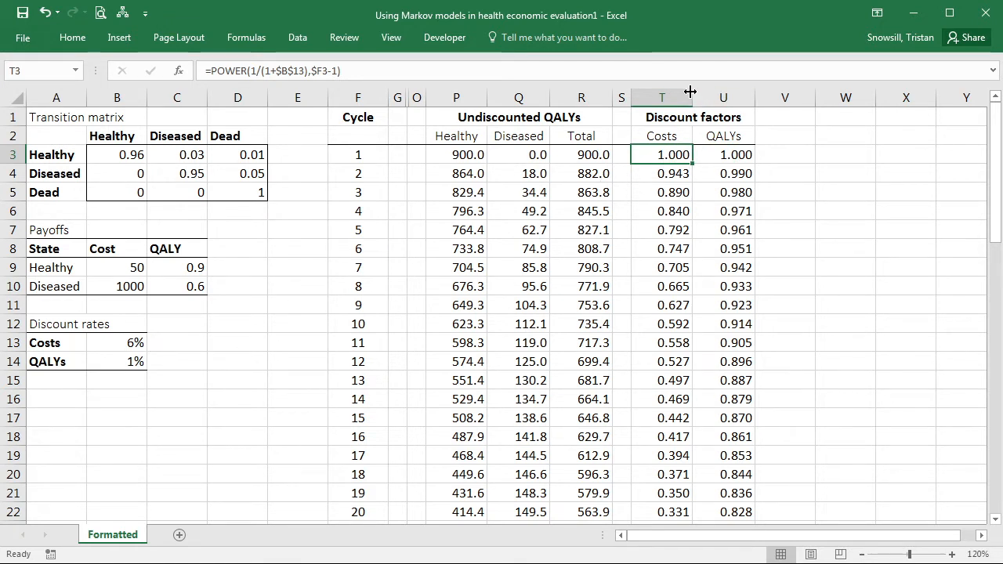
# Reset both discount rates to 3% and copy the undiscounted tables to column W
pyautogui.click(621, 210)
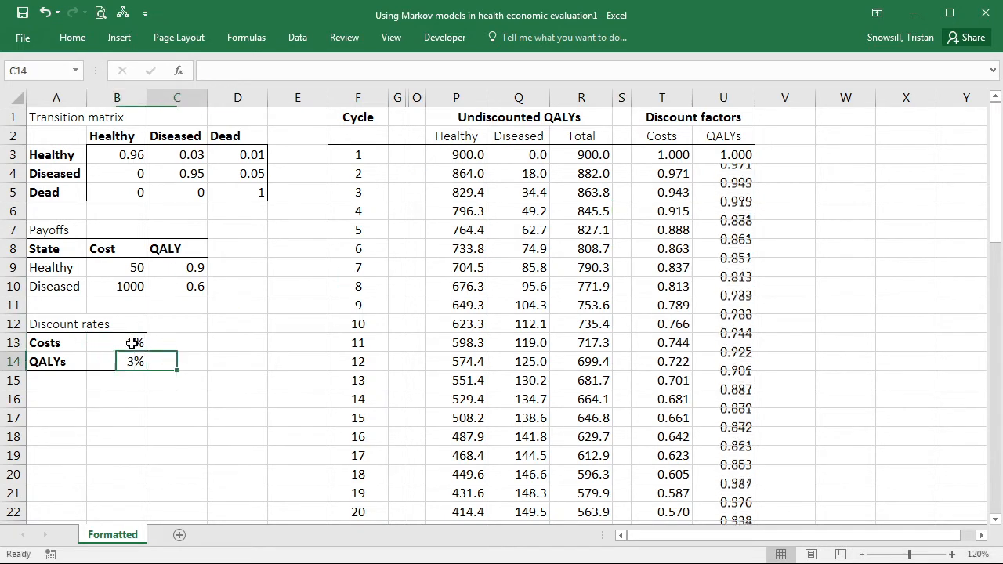
pyautogui.click(417, 98)
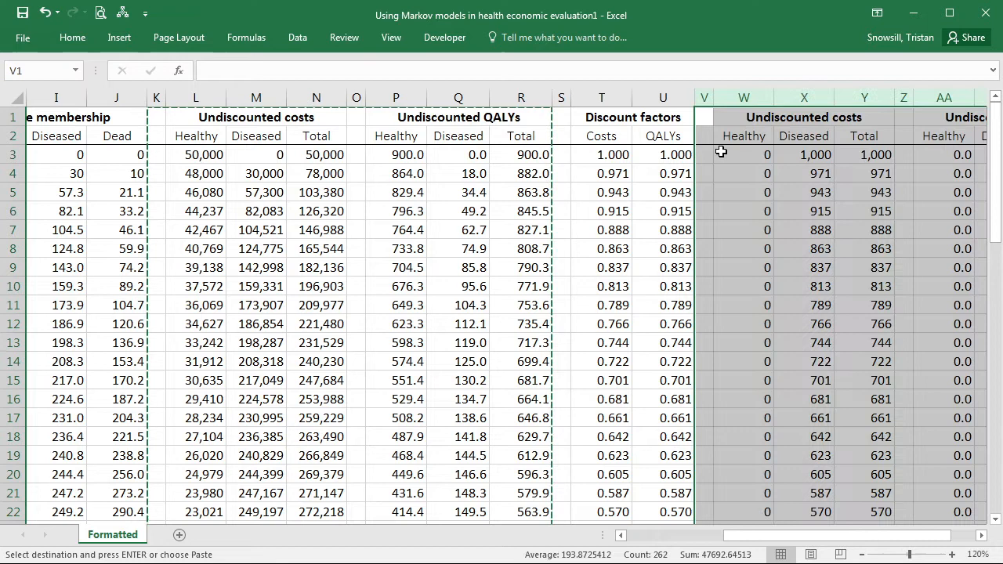
# Retitle W1 and AA1 as Discounted costs and Discounted QALYs
pyautogui.click(802, 116)
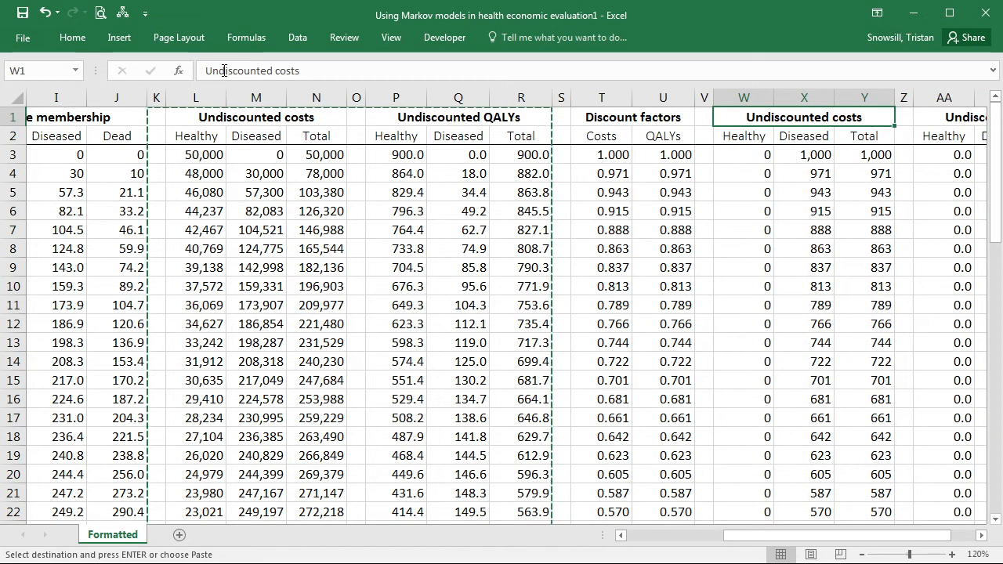
pyautogui.click(943, 116)
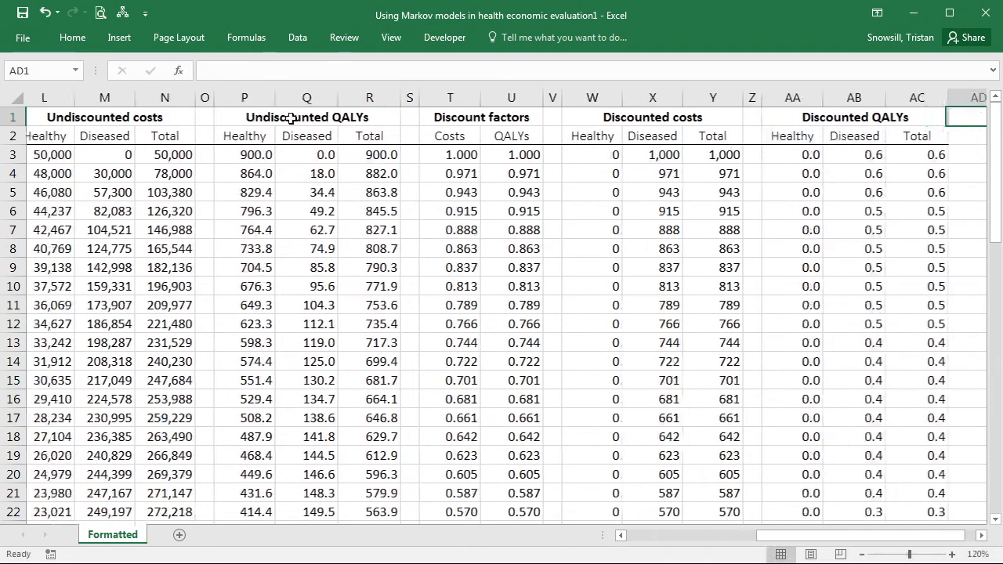
pyautogui.click(664, 229)
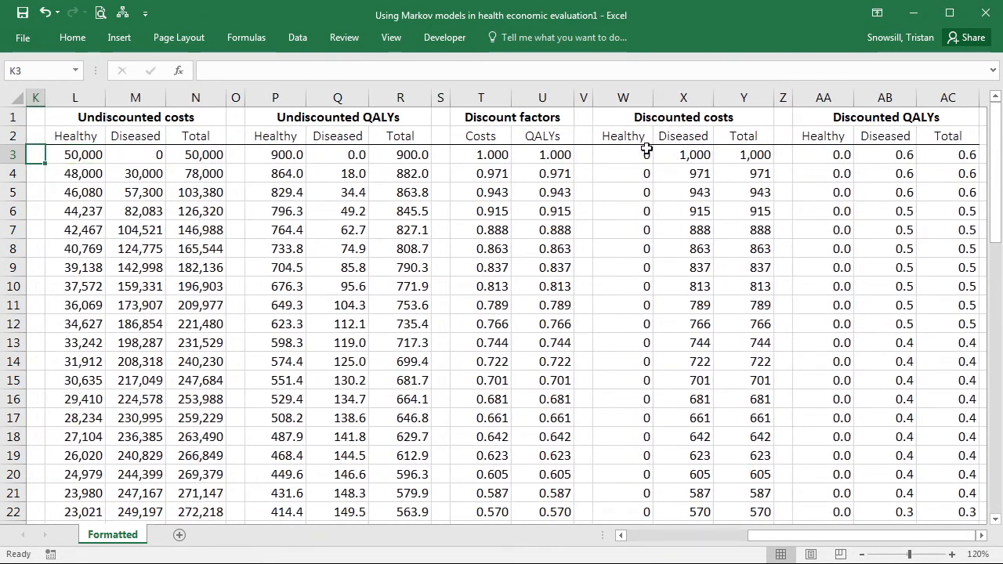
# Enter =L3*$T3 in W3 to discount the first cycle's healthy cost
pyautogui.click(623, 155)
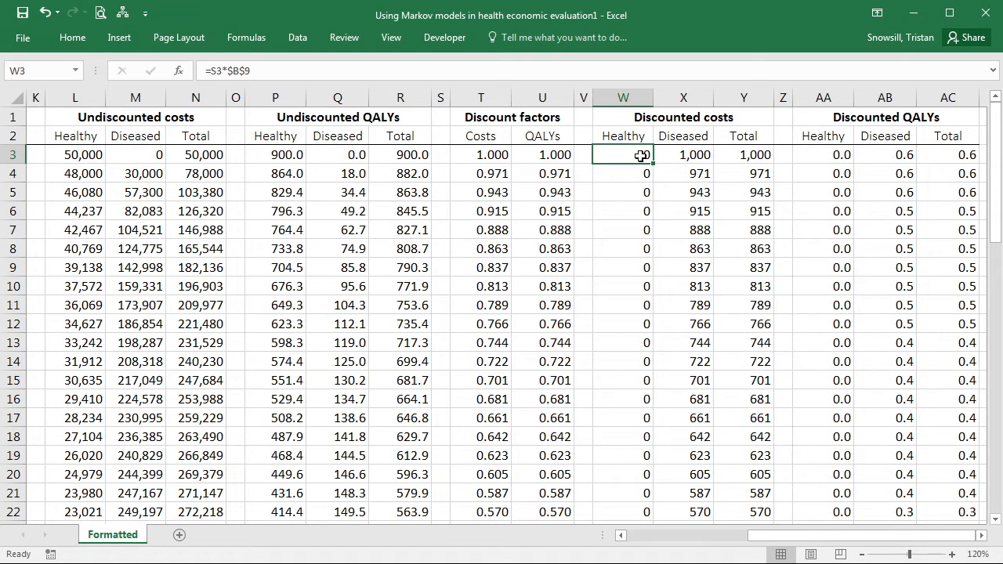
pyautogui.write('=')
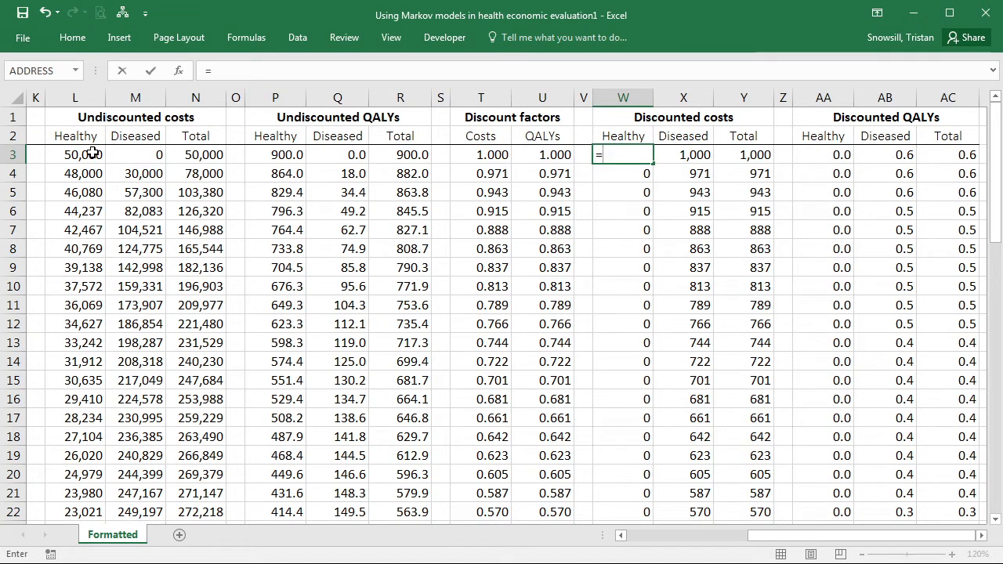
pyautogui.click(75, 155)
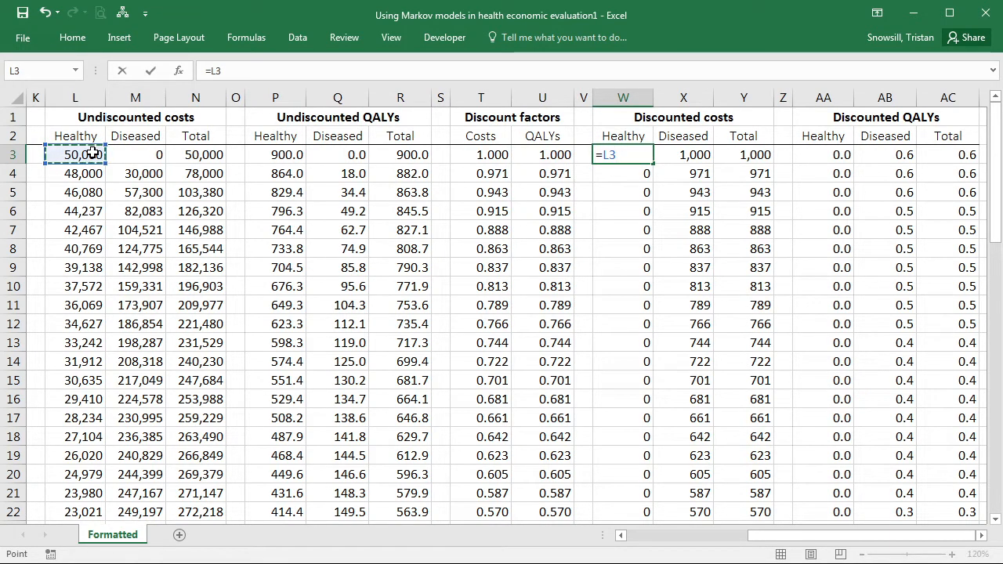
pyautogui.click(481, 155)
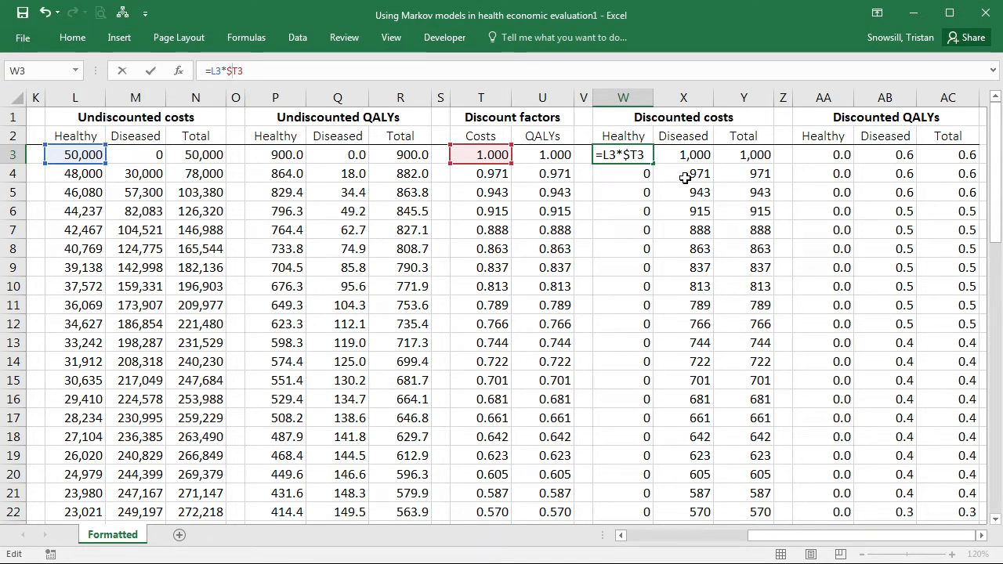
pyautogui.press('Return')
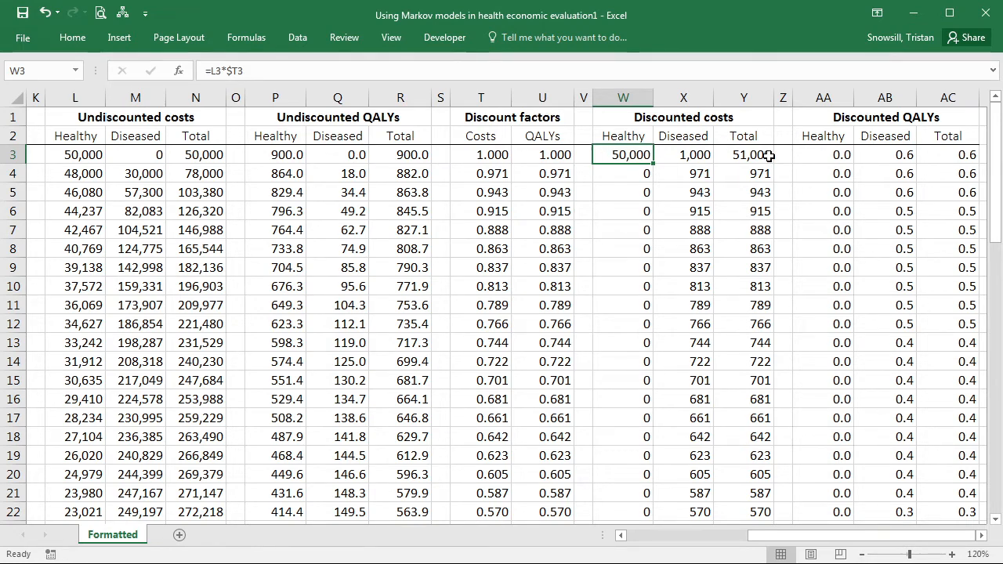
# Fill the discounted cost formula across to Y3 and down to row 42, checking copied formulas
pyautogui.moveTo(624, 155); pyautogui.dragTo(756, 155)
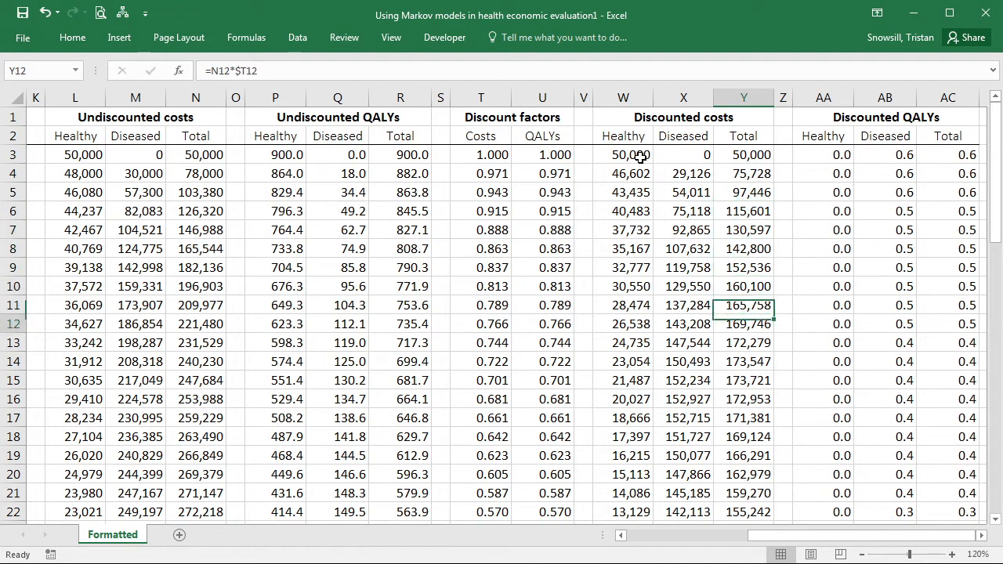
pyautogui.click(743, 155)
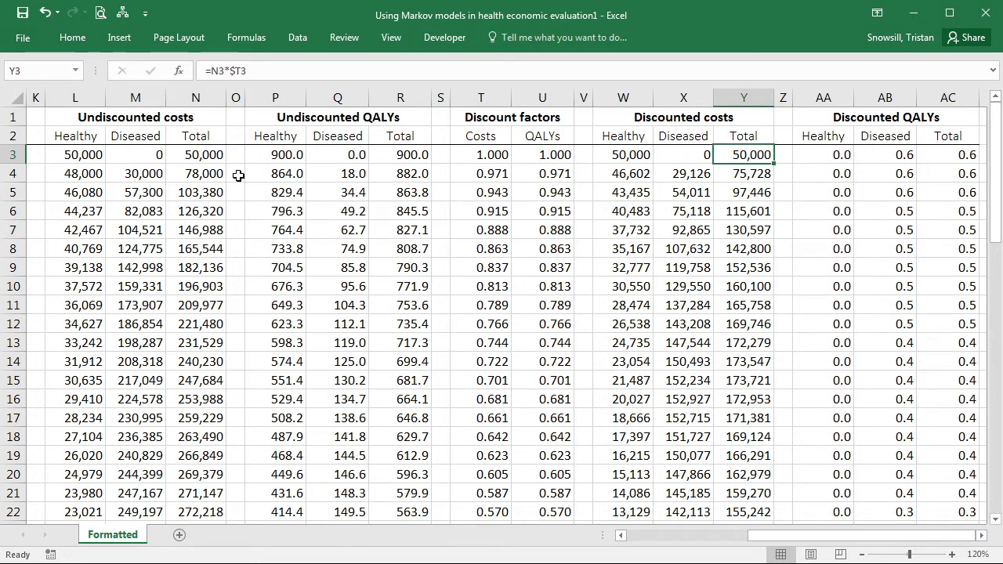
pyautogui.moveTo(724, 164)
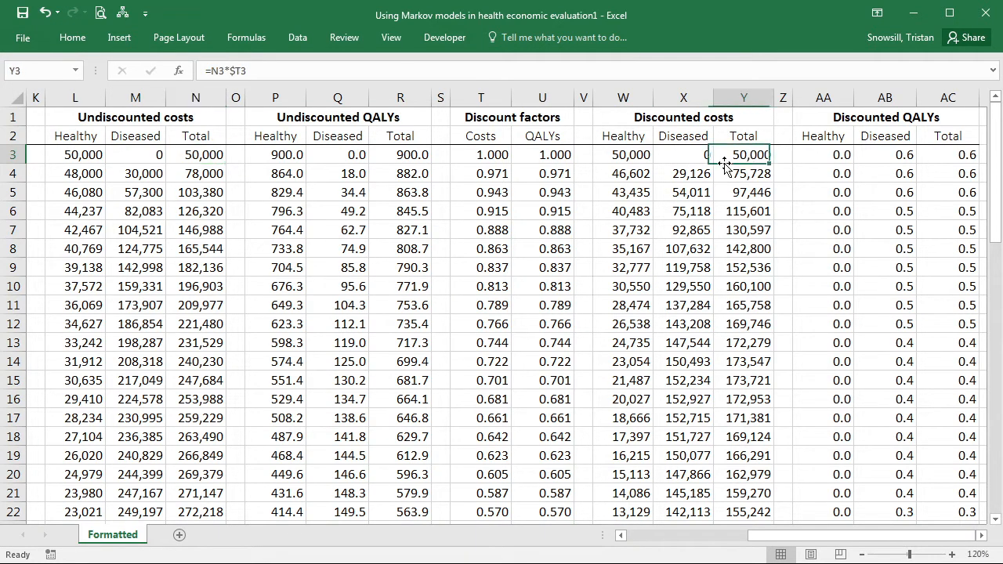
pyautogui.click(194, 173)
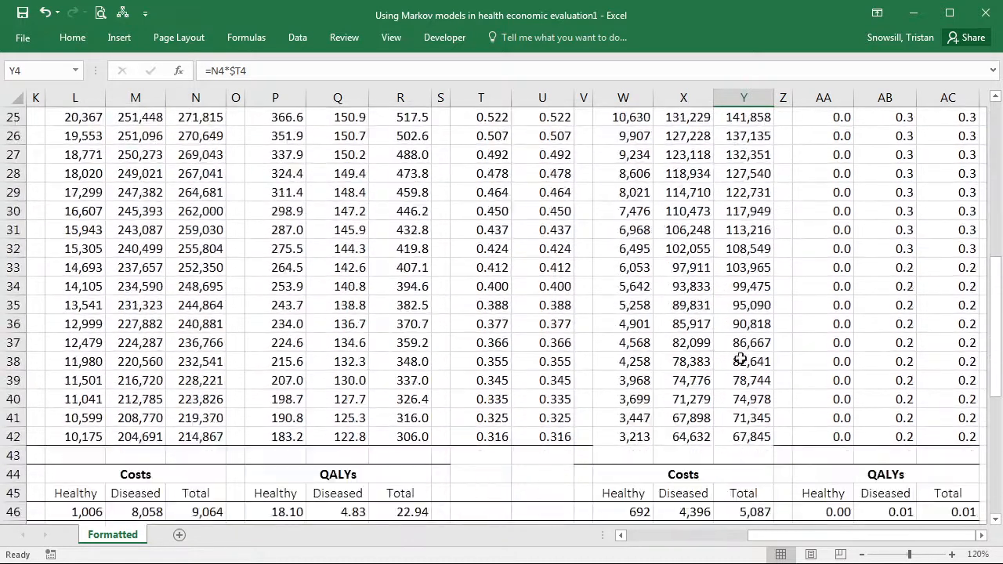
pyautogui.click(743, 435)
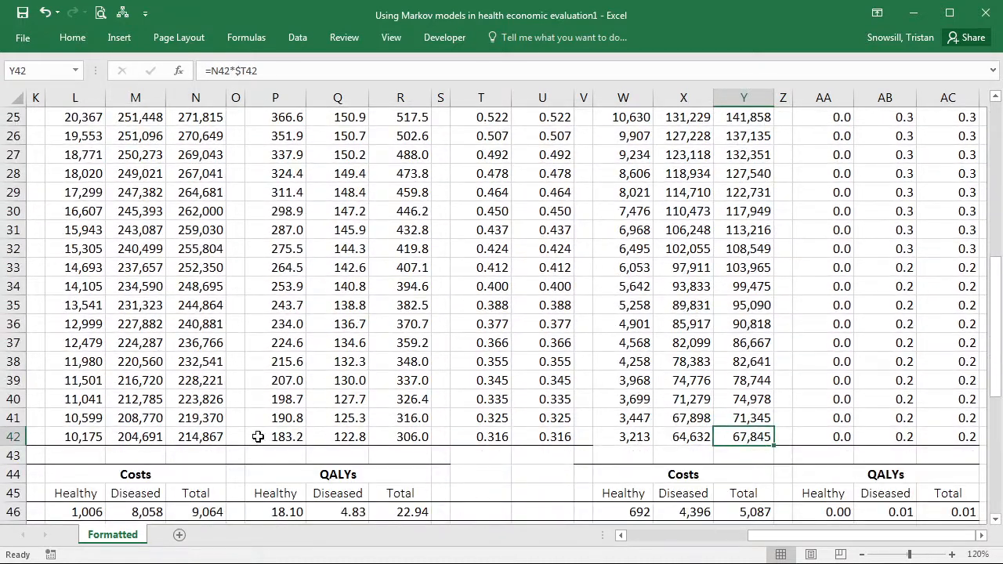
pyautogui.moveTo(705, 207)
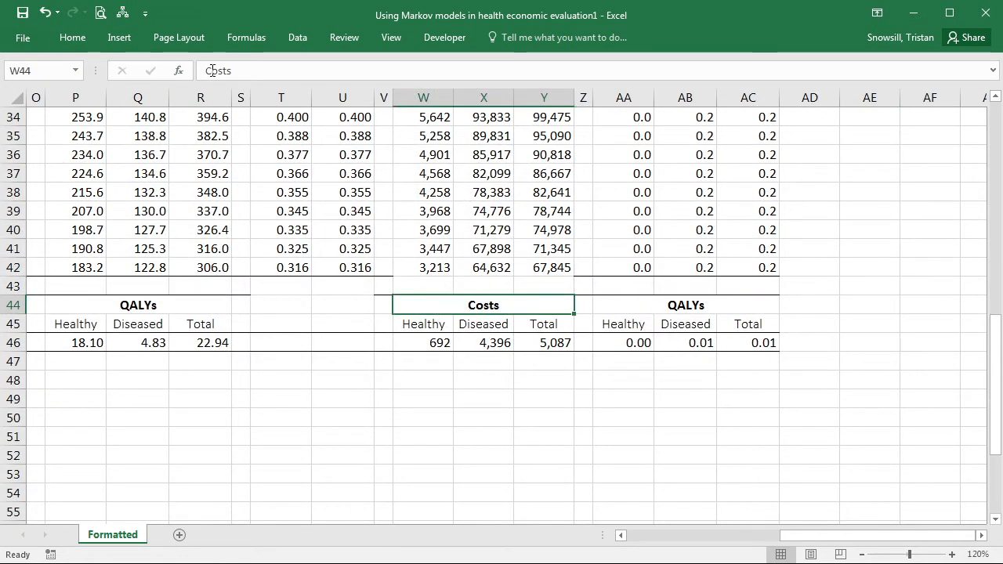
# Head the summary blocks Discounted costs and Discounted QALYs and check the row-46 SUM totals
pyautogui.write('Discounted c')
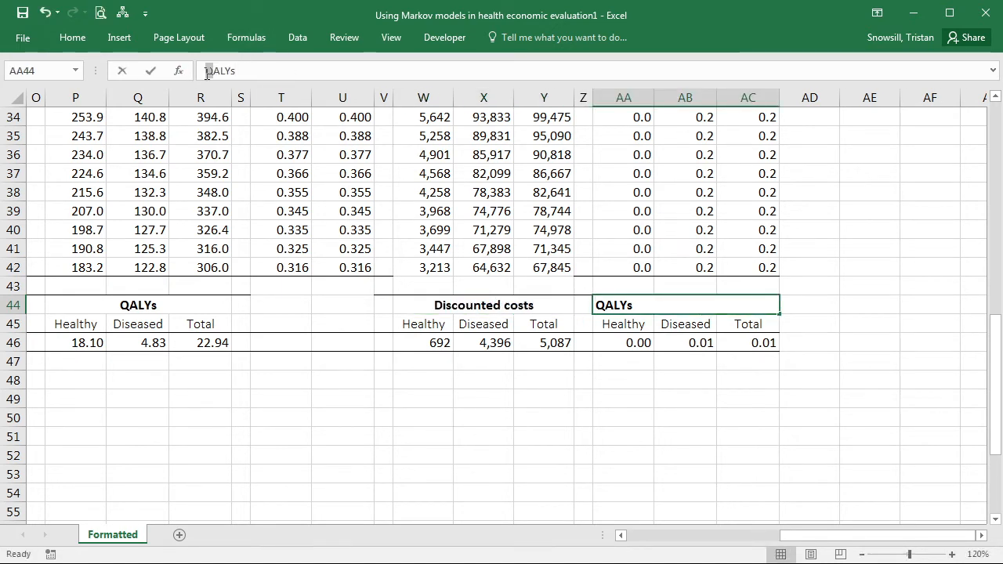
pyautogui.write('Discounted')
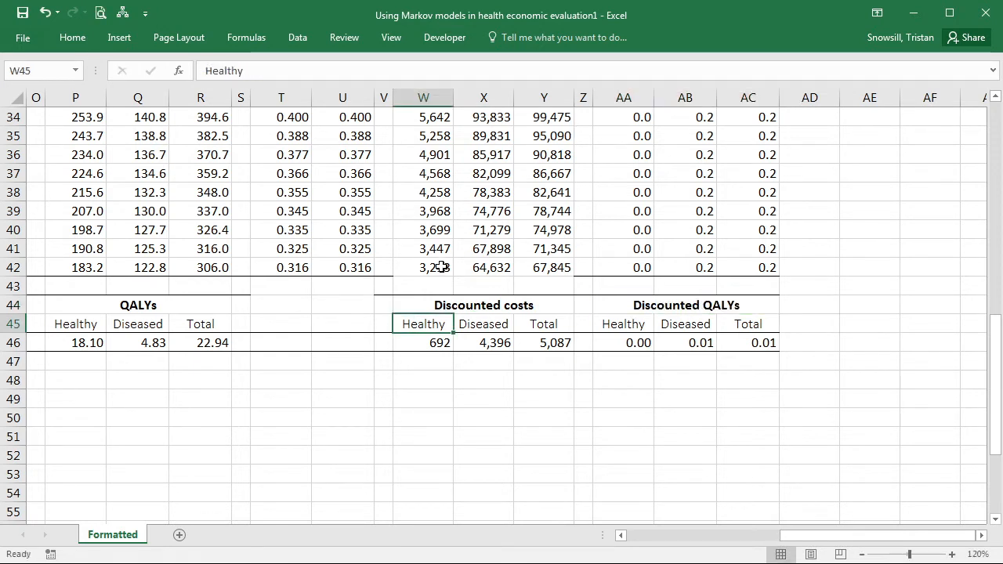
pyautogui.click(423, 267)
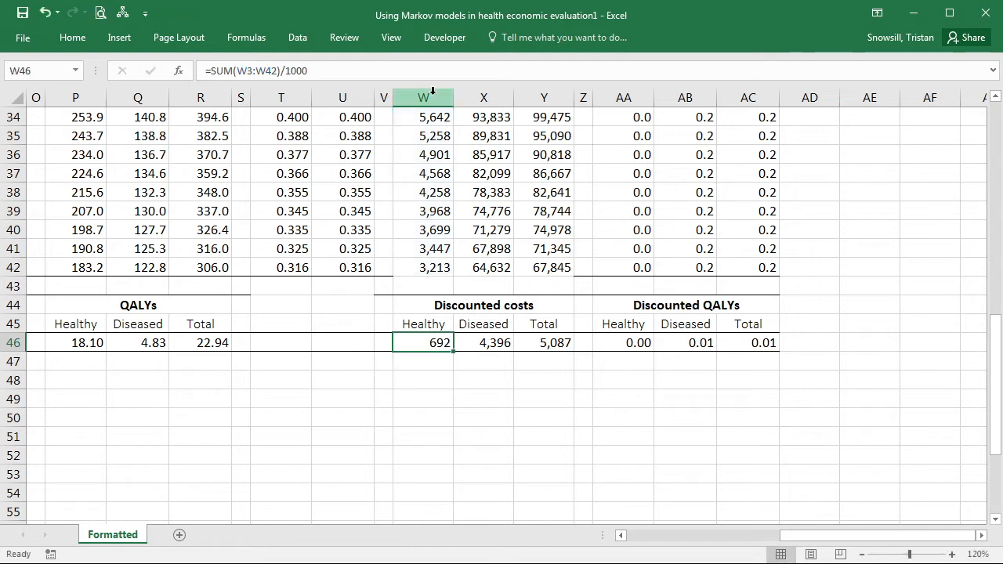
pyautogui.click(544, 342)
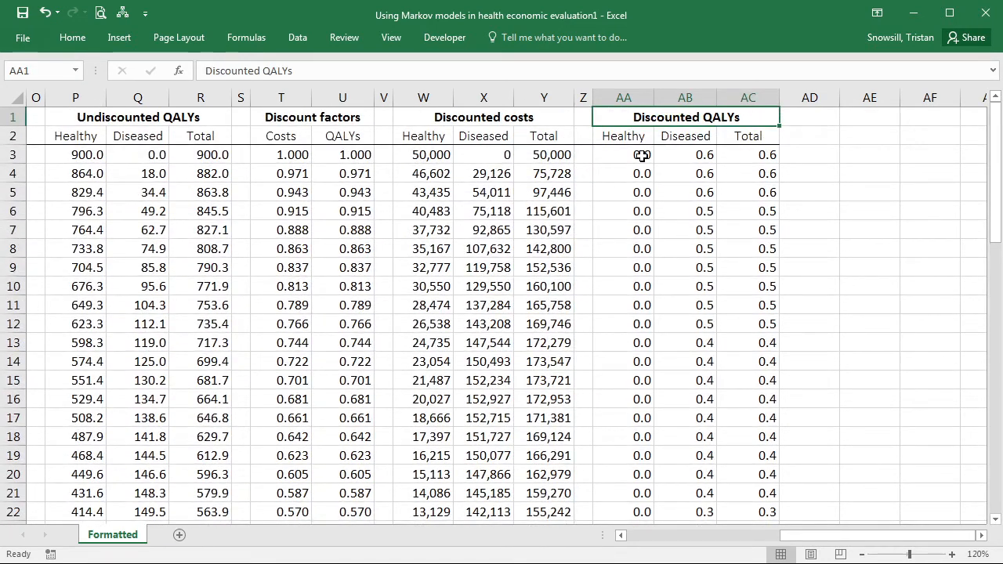
# Enter =P3*$U3 in AA3 and fill it across to AC and down to row 42
pyautogui.click(623, 155)
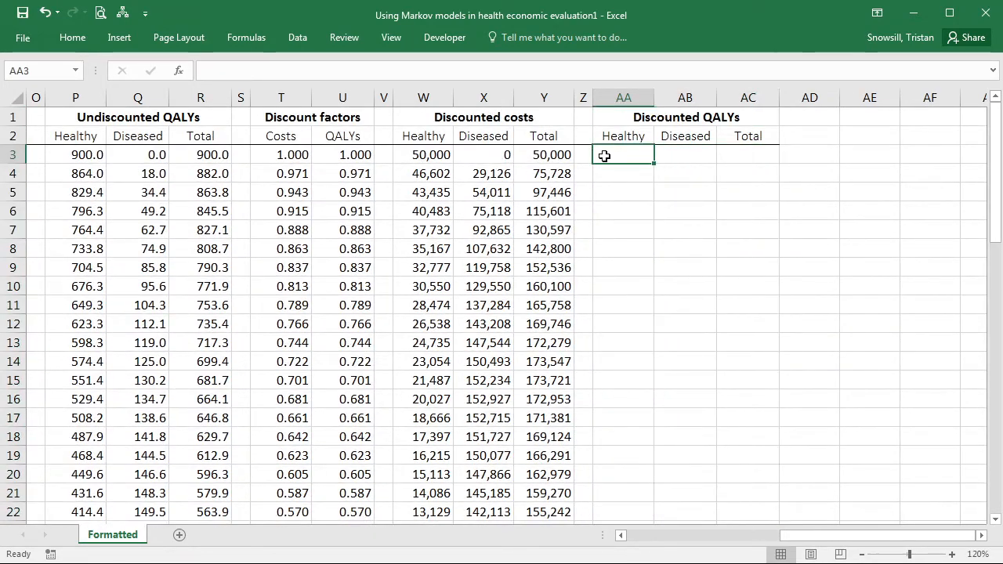
pyautogui.write('=')
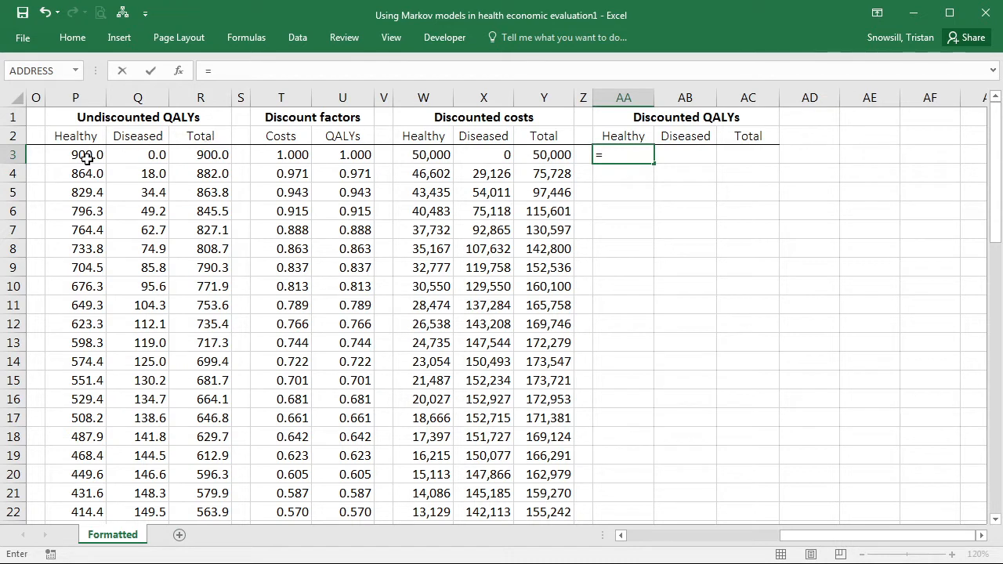
pyautogui.click(76, 156)
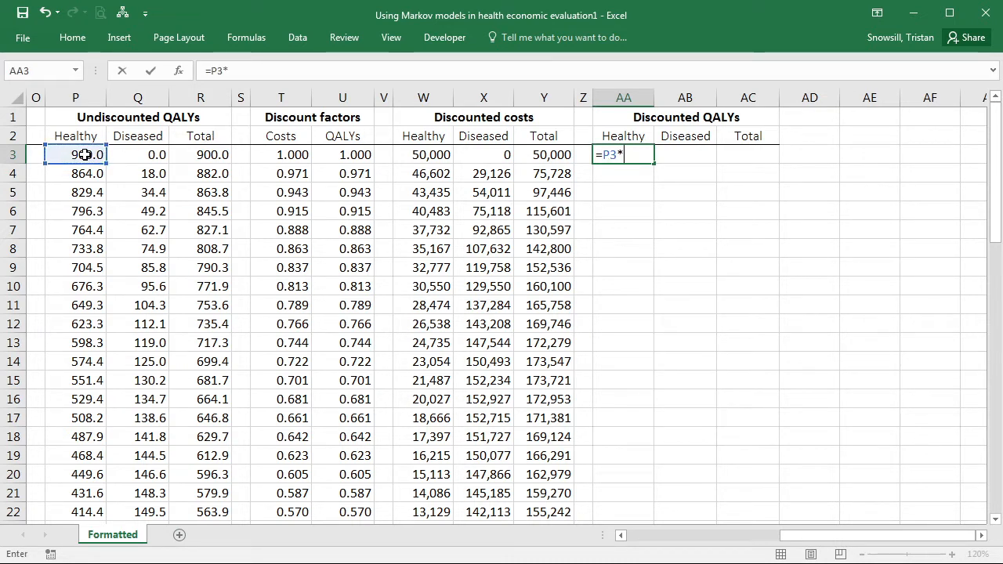
pyautogui.click(342, 155)
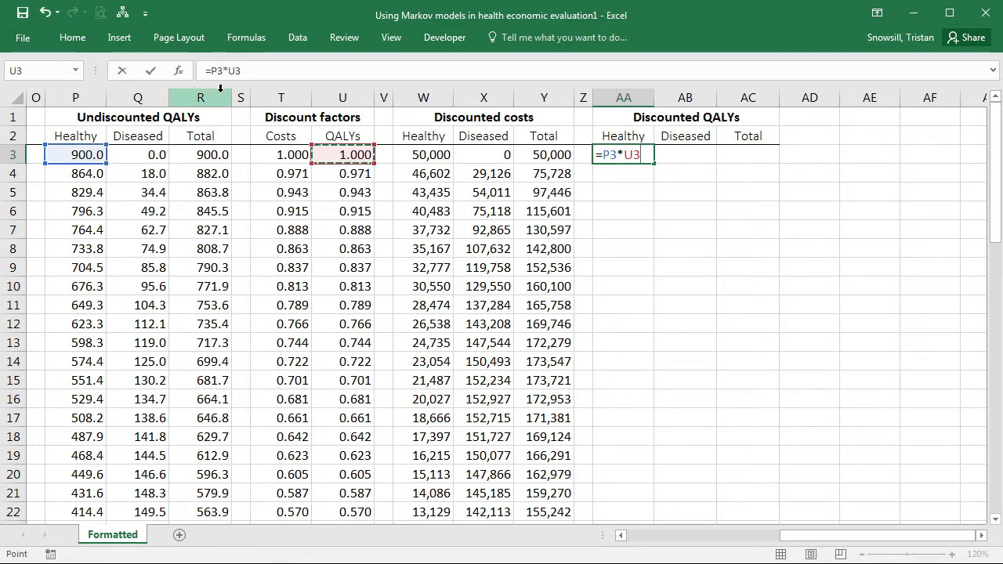
pyautogui.moveTo(279, 181)
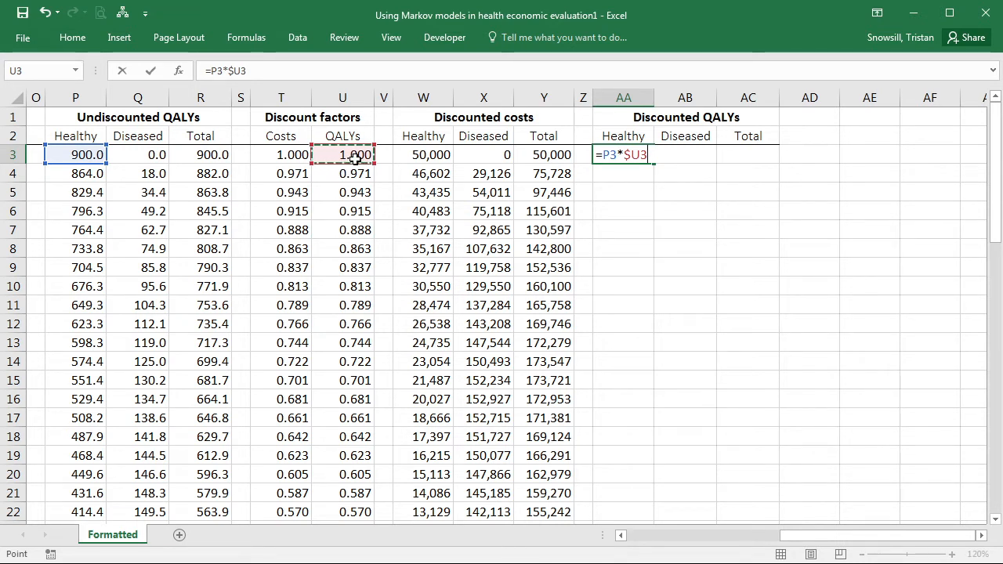
pyautogui.moveTo(667, 169)
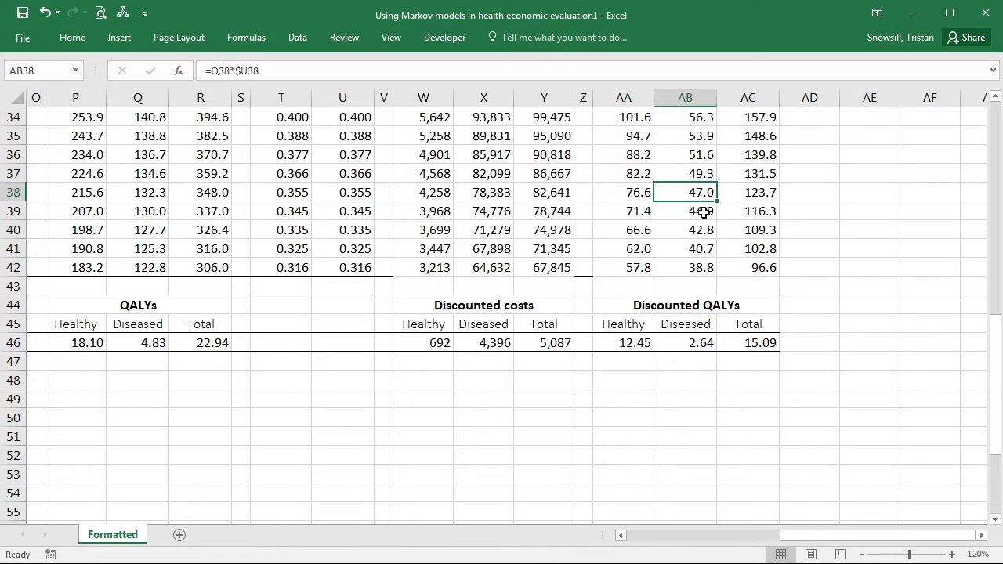
pyautogui.click(624, 342)
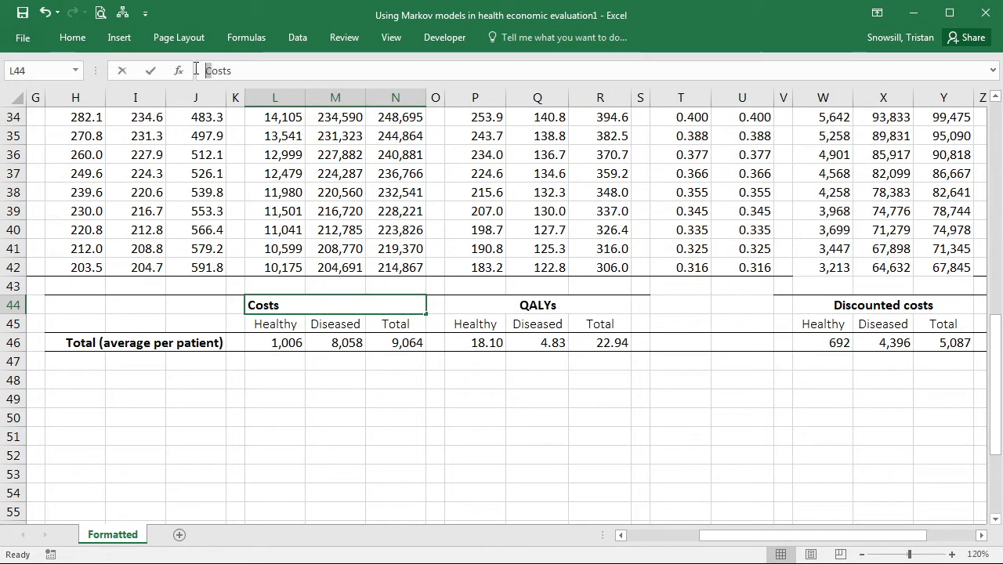
# Rename L44 and P44 to Undiscounted costs and Undiscounted QALYs and check the Y46 total formula
pyautogui.write('Undiscounted c')
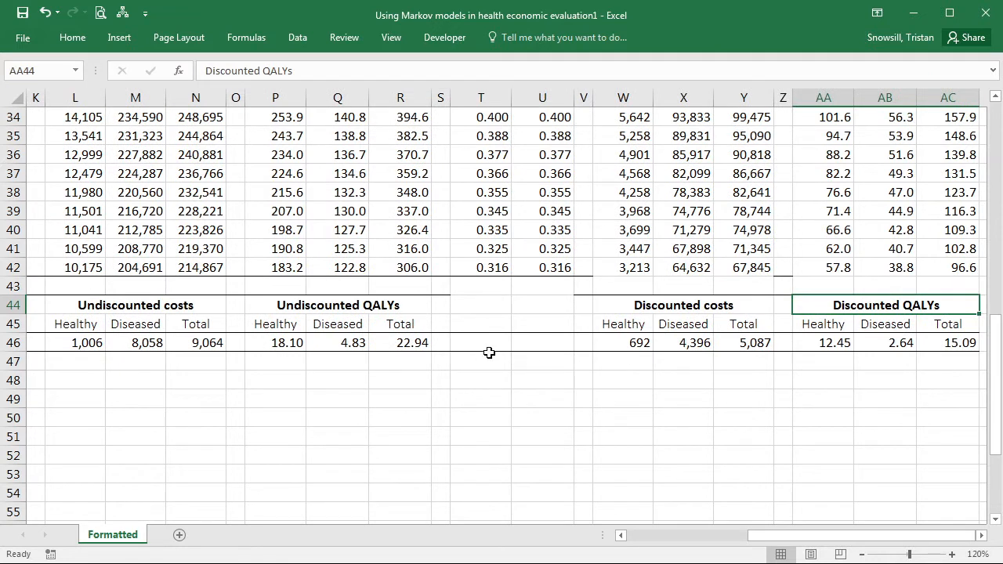
pyautogui.click(742, 342)
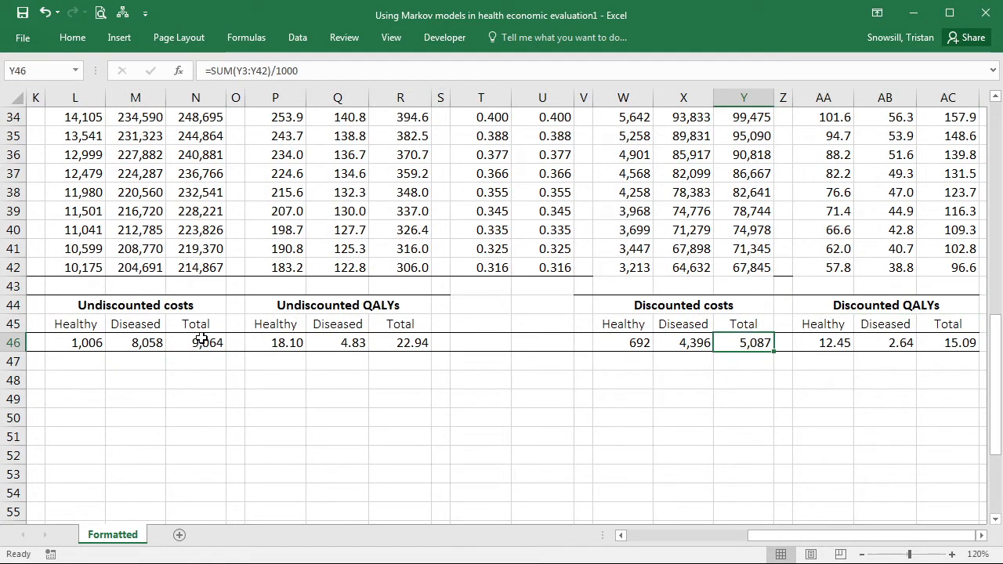
pyautogui.click(946, 341)
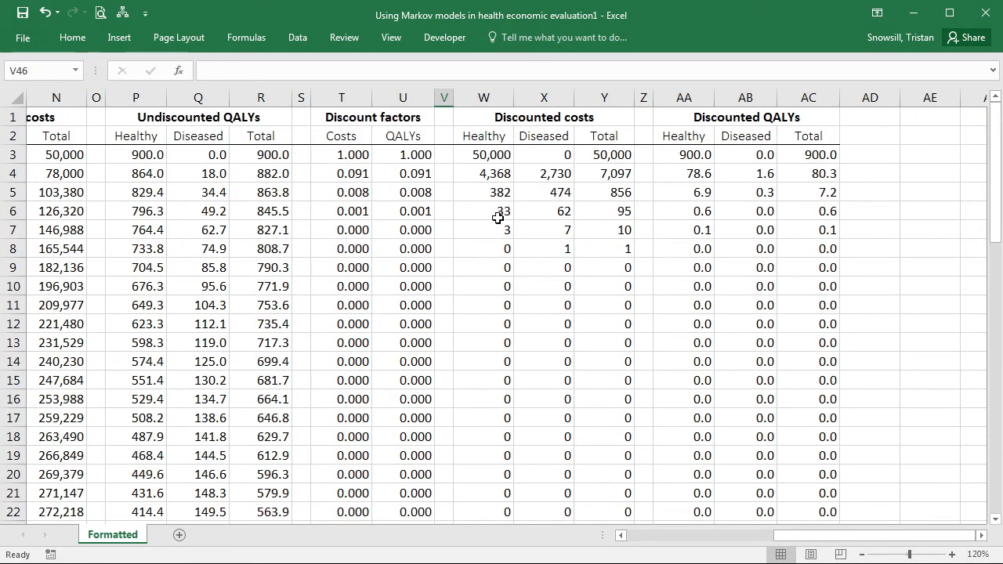
pyautogui.click(603, 155)
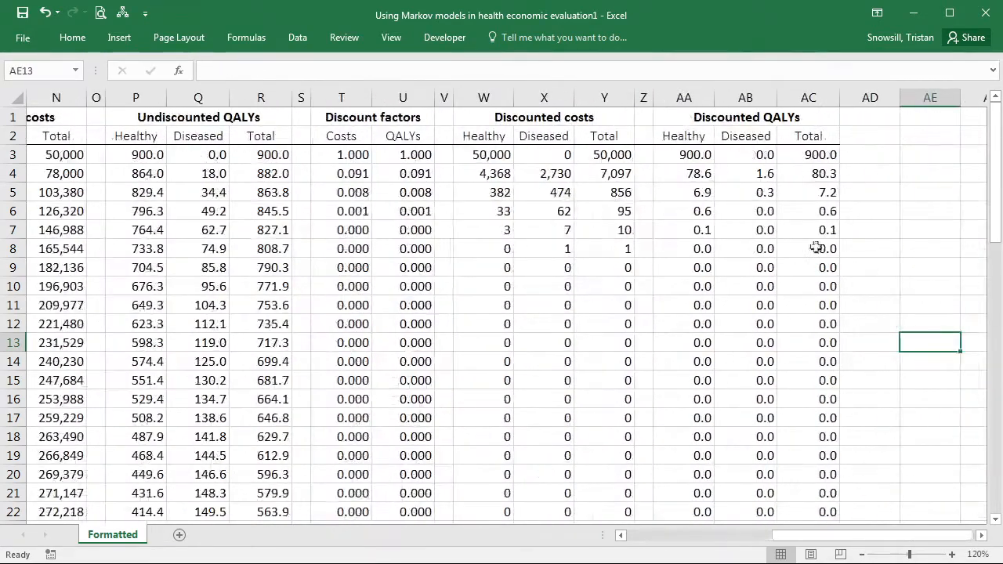
pyautogui.scroll(-3)
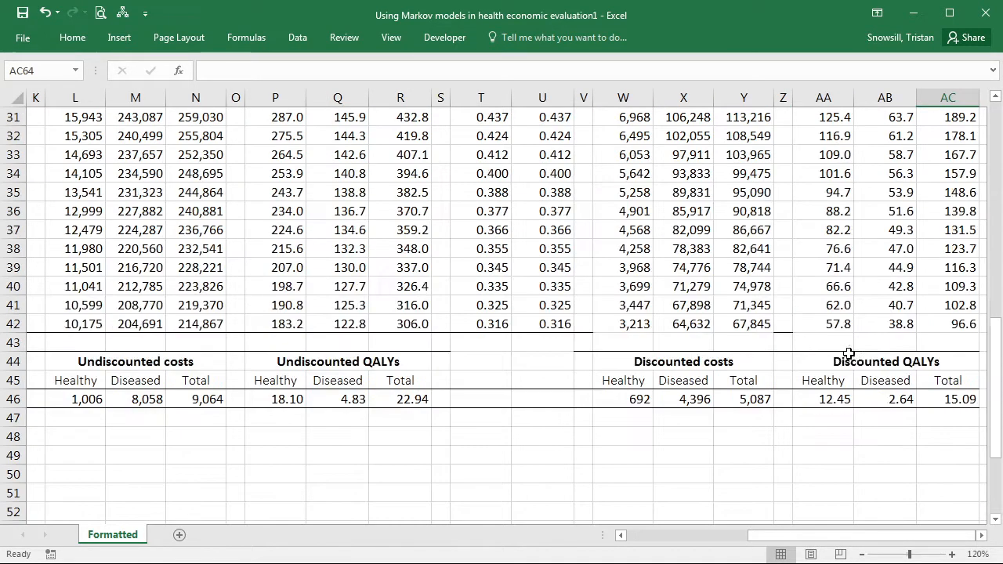
pyautogui.click(947, 417)
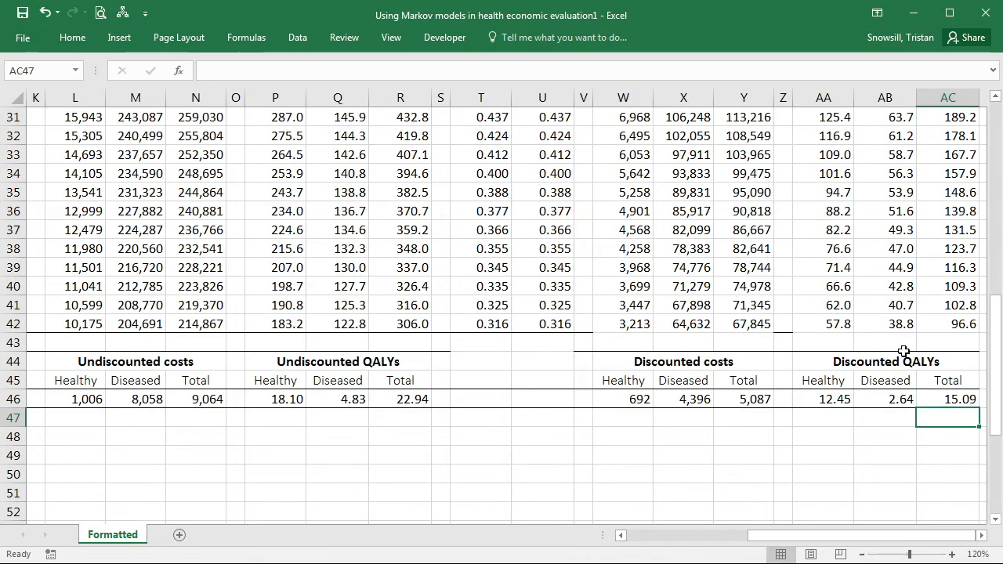
pyautogui.scroll(3)
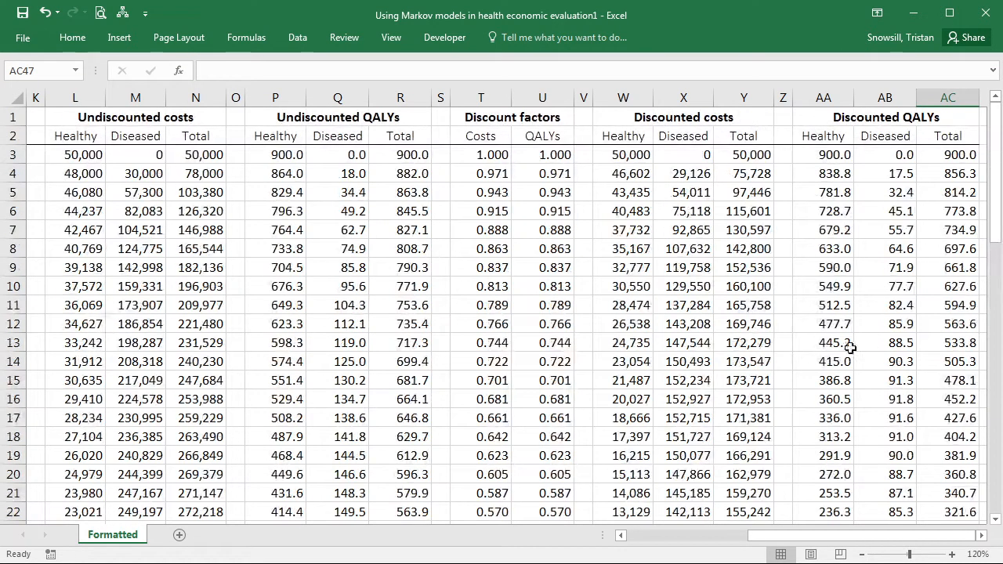
pyautogui.moveTo(486, 110)
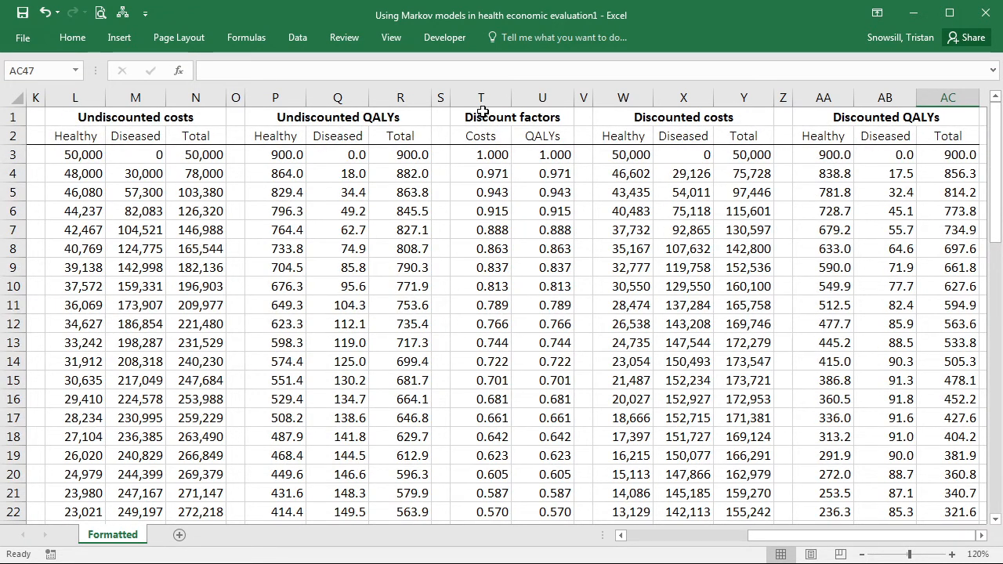
pyautogui.moveTo(500, 168)
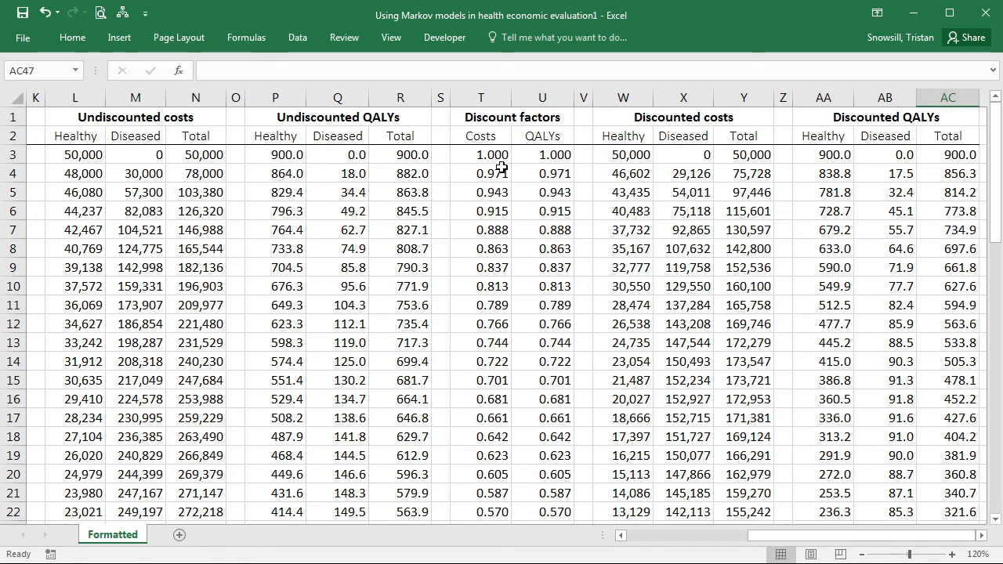